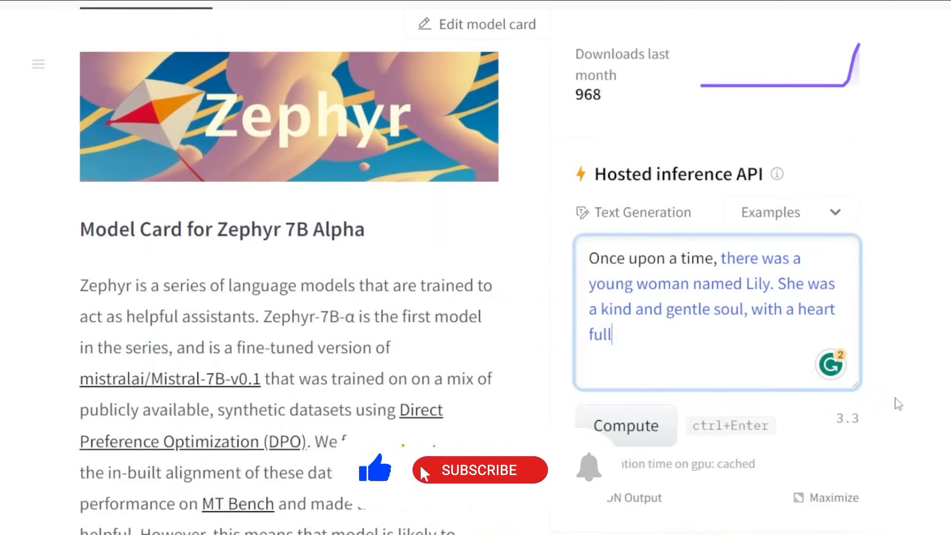
- Open the X thread on Zephyr's recipe and scroll to the UltraChat filtering and DPO replies
{"action": "left_click", "coordinate": [479, 469]}
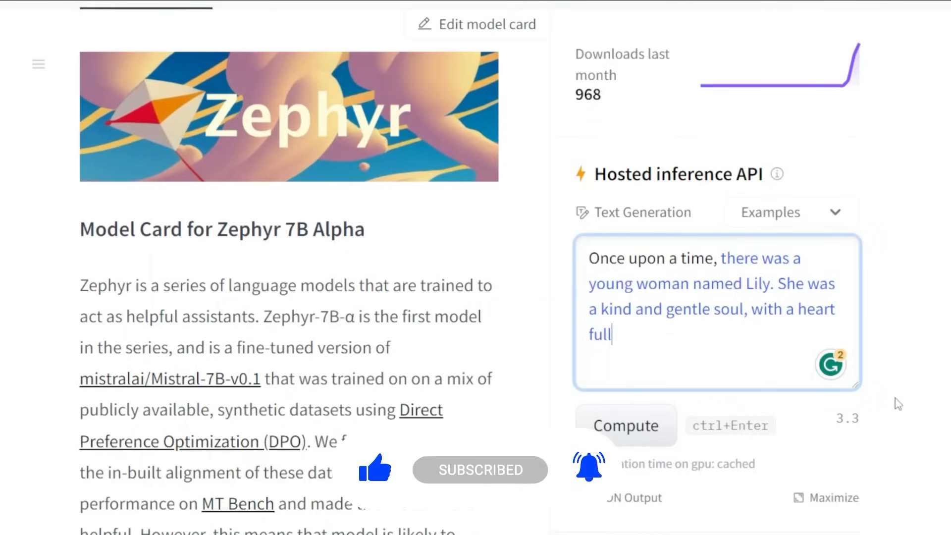
{"action": "scroll", "scroll_direction": "down", "scroll_amount": 3}
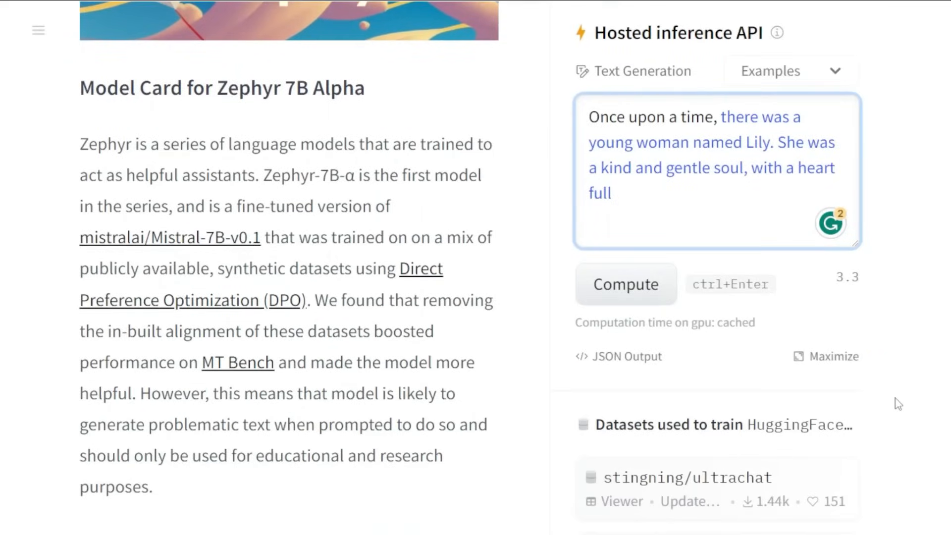
{"action": "scroll", "scroll_direction": "down", "scroll_amount": 3}
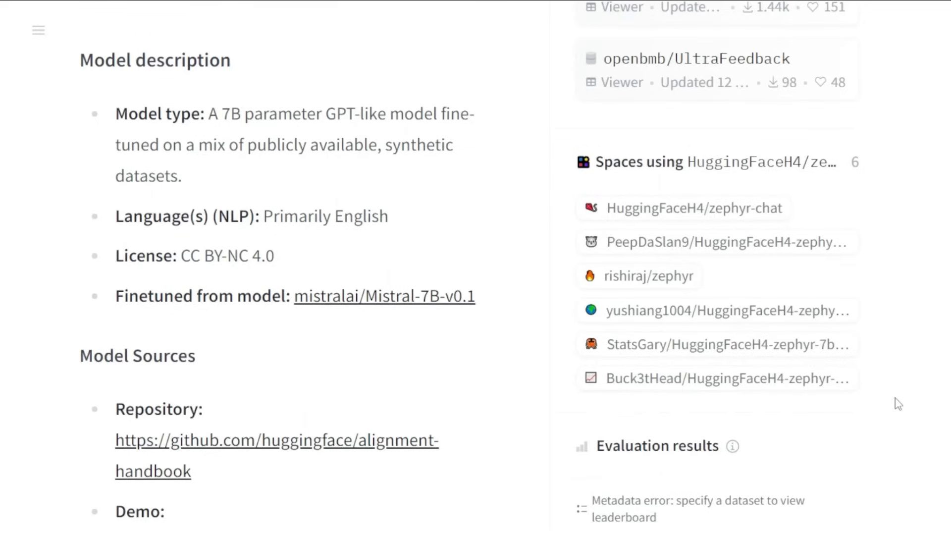
{"action": "scroll", "scroll_direction": "down", "scroll_amount": 3}
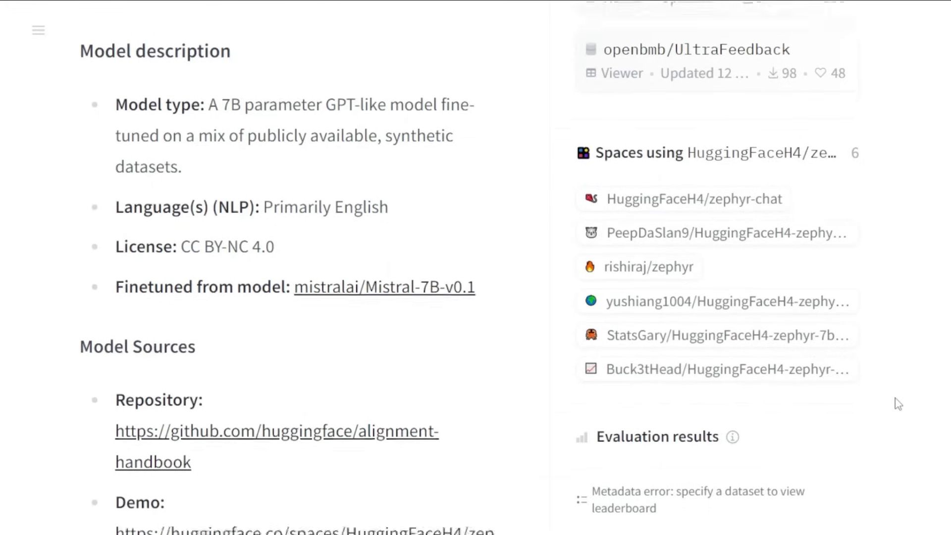
{"action": "scroll", "scroll_direction": "down", "scroll_amount": 3}
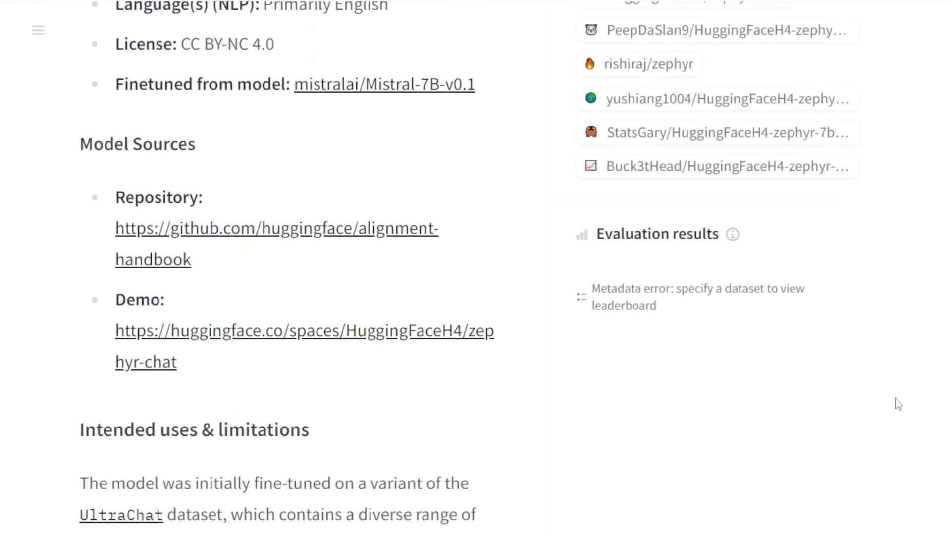
{"action": "scroll", "scroll_direction": "down", "scroll_amount": 3}
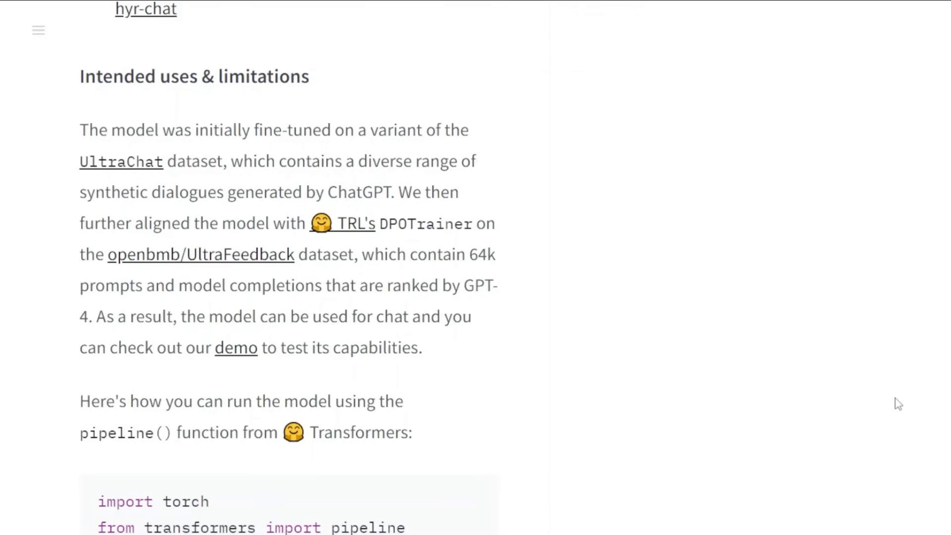
{"action": "scroll", "scroll_direction": "down", "scroll_amount": 3}
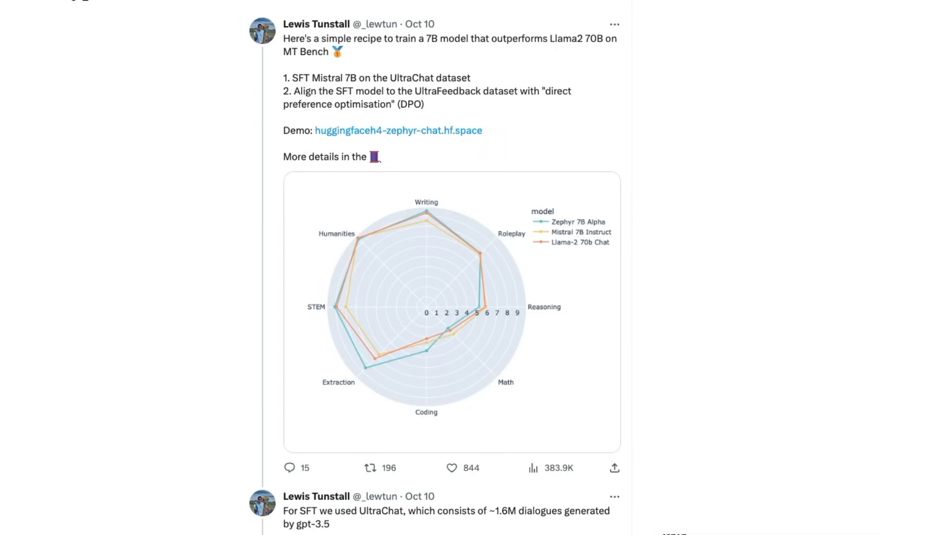
{"action": "scroll", "scroll_direction": "down", "scroll_amount": 3}
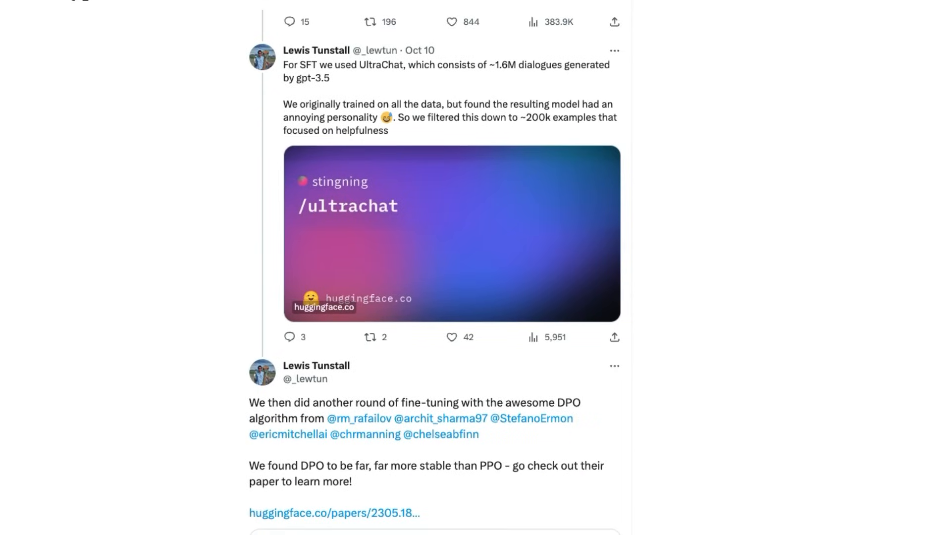
{"action": "left_click", "coordinate": [451, 234]}
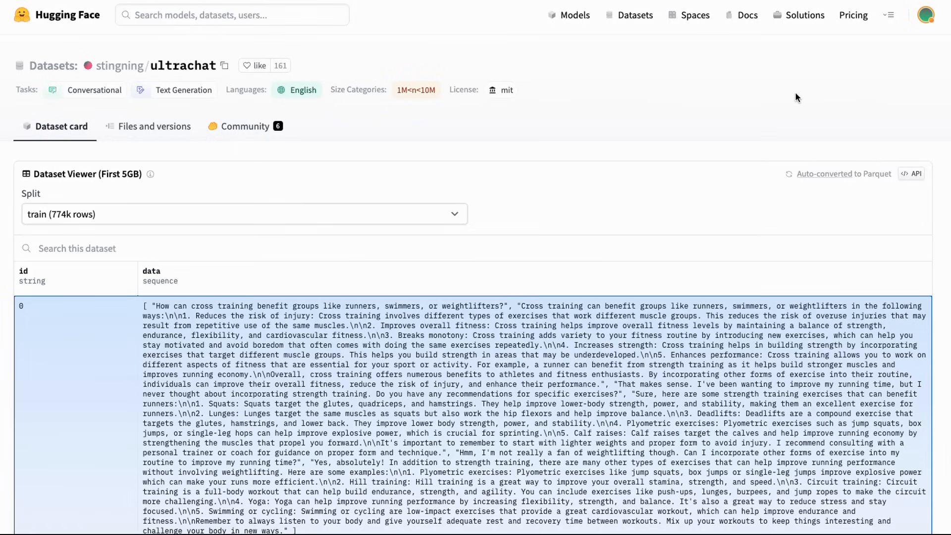
{"action": "scroll", "scroll_direction": "down", "scroll_amount": 3}
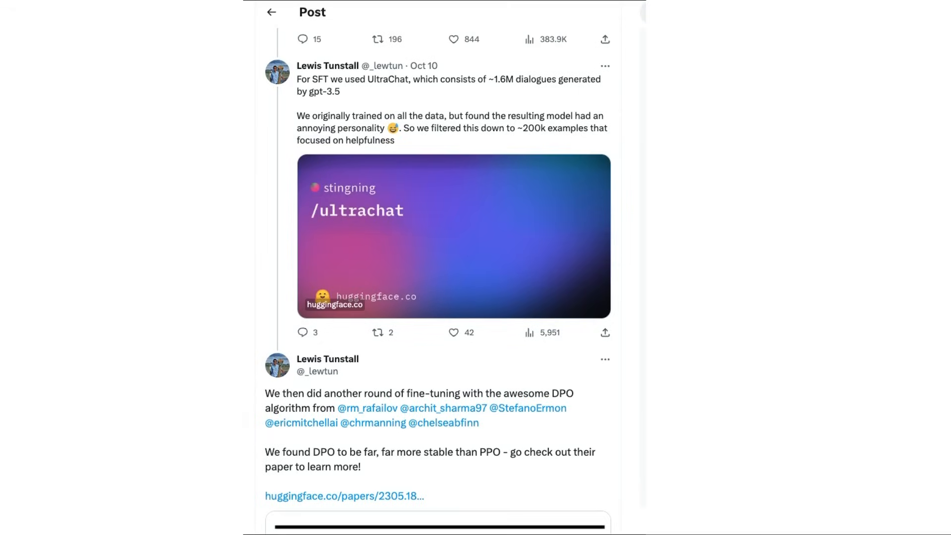
{"action": "scroll", "scroll_direction": "down", "scroll_amount": 3}
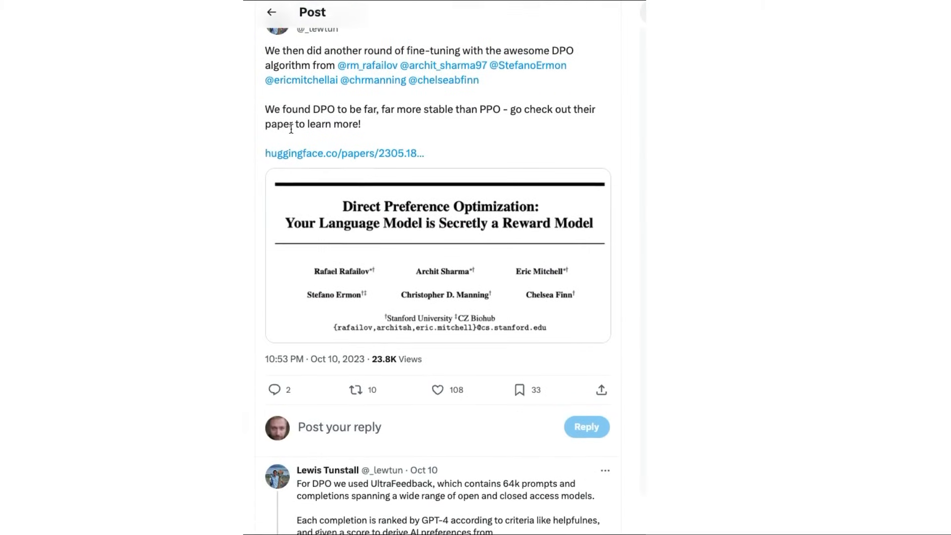
{"action": "scroll", "scroll_direction": "down", "scroll_amount": 3}
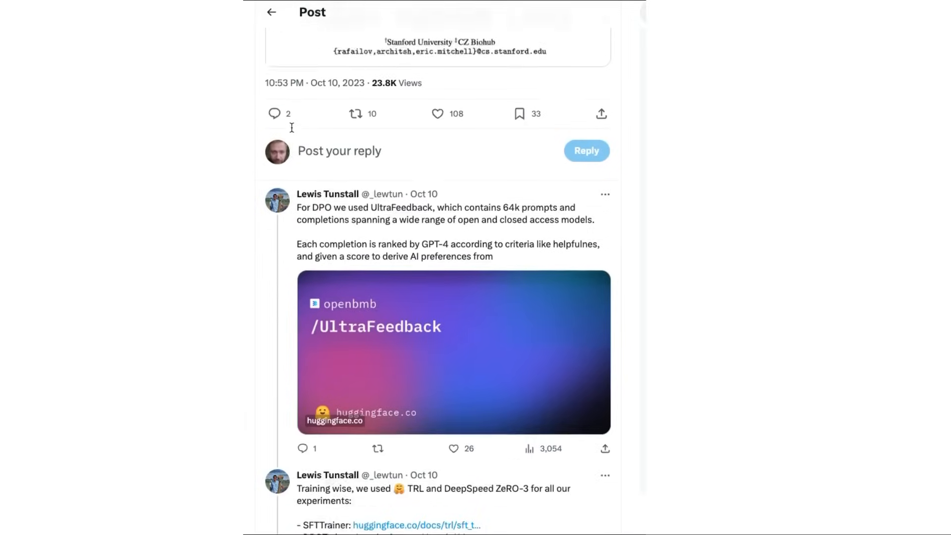
{"action": "scroll", "scroll_direction": "down", "scroll_amount": 3}
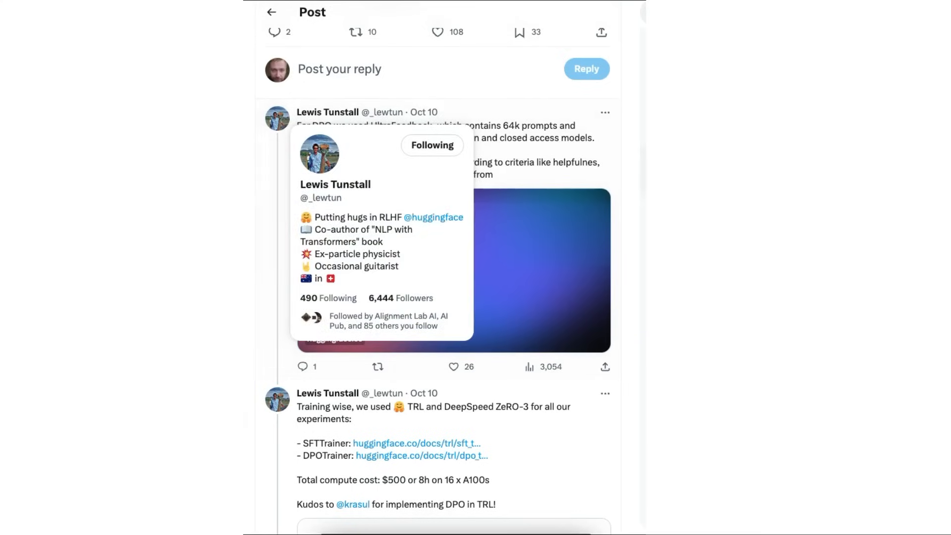
{"action": "mouse_move", "coordinate": [634, 157]}
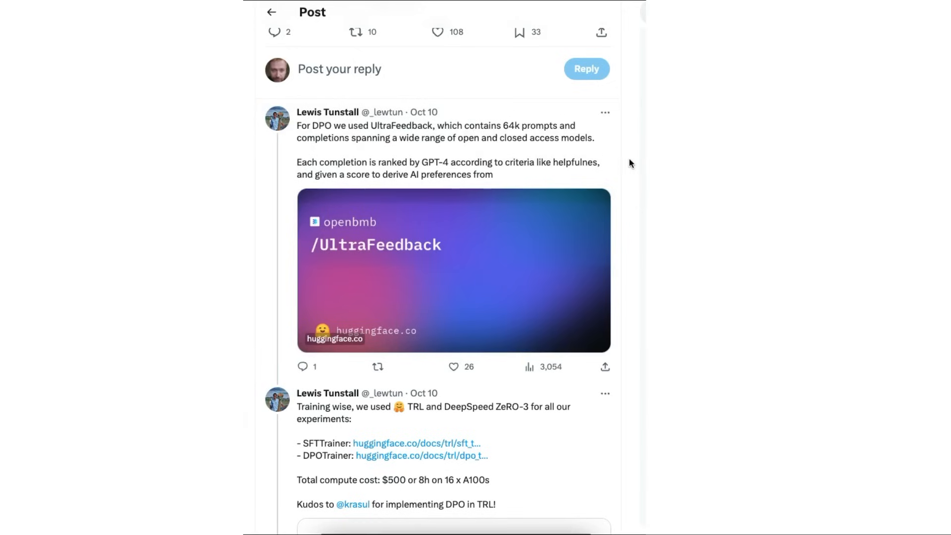
{"action": "scroll", "scroll_direction": "down", "scroll_amount": 3}
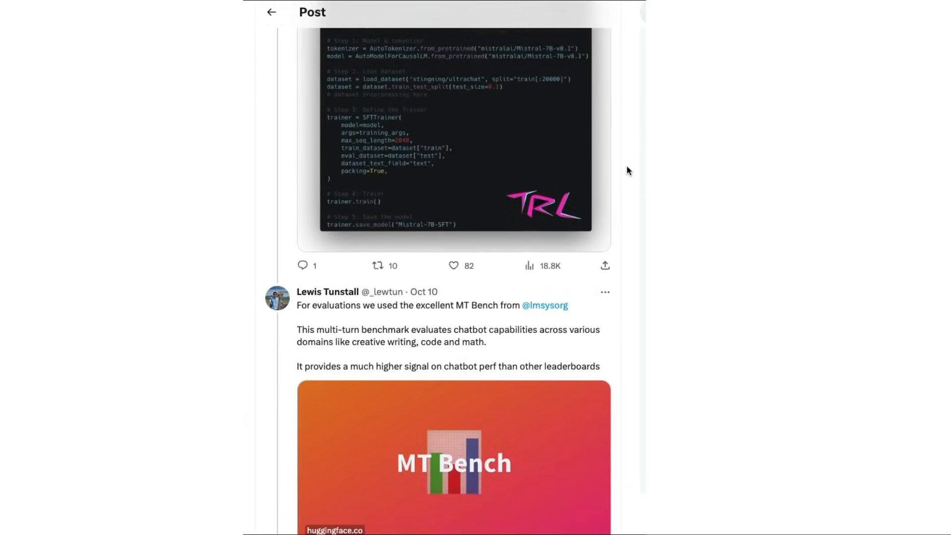
{"action": "scroll", "scroll_direction": "down", "scroll_amount": 3}
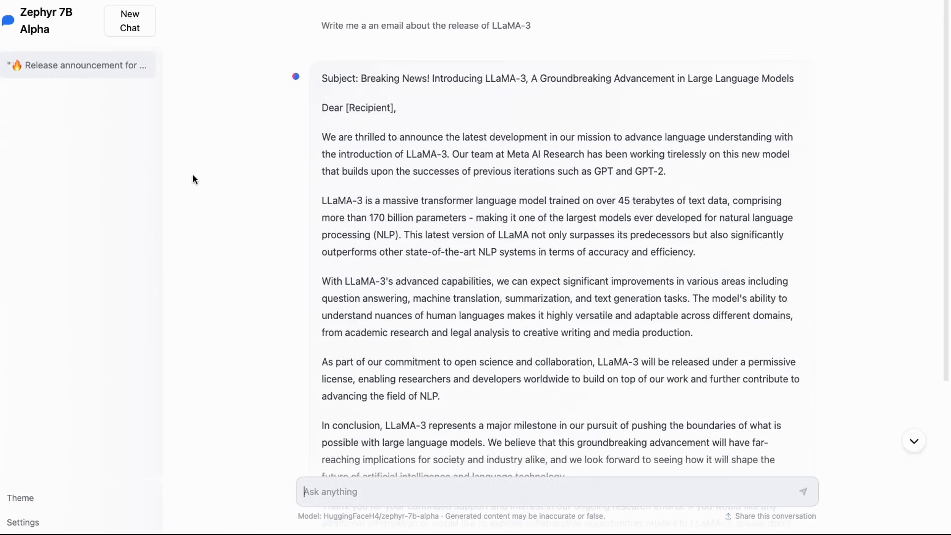
- Start a new HuggingChat conversation with the Python Fibonacci example prompt and read the answer
{"action": "scroll", "scroll_direction": "down", "scroll_amount": 3}
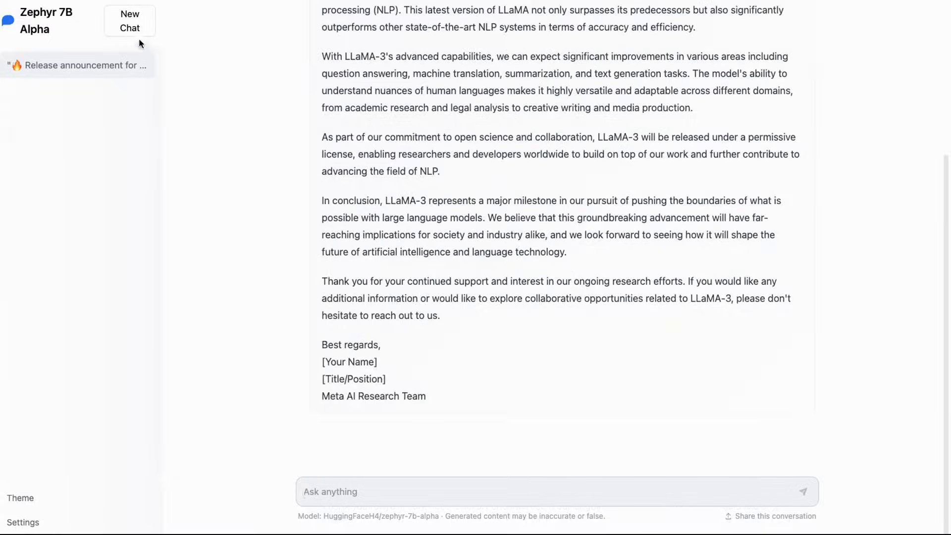
{"action": "left_click", "coordinate": [129, 21]}
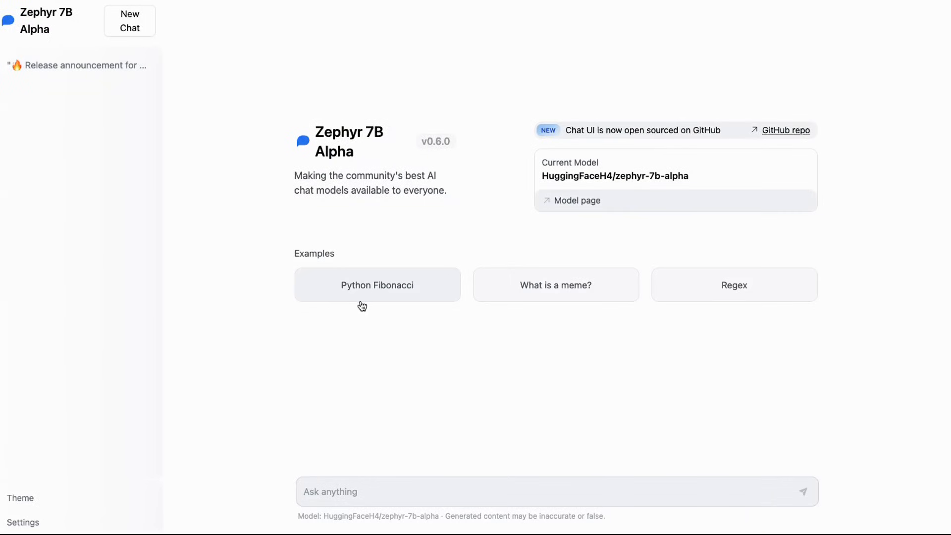
{"action": "left_click", "coordinate": [376, 284]}
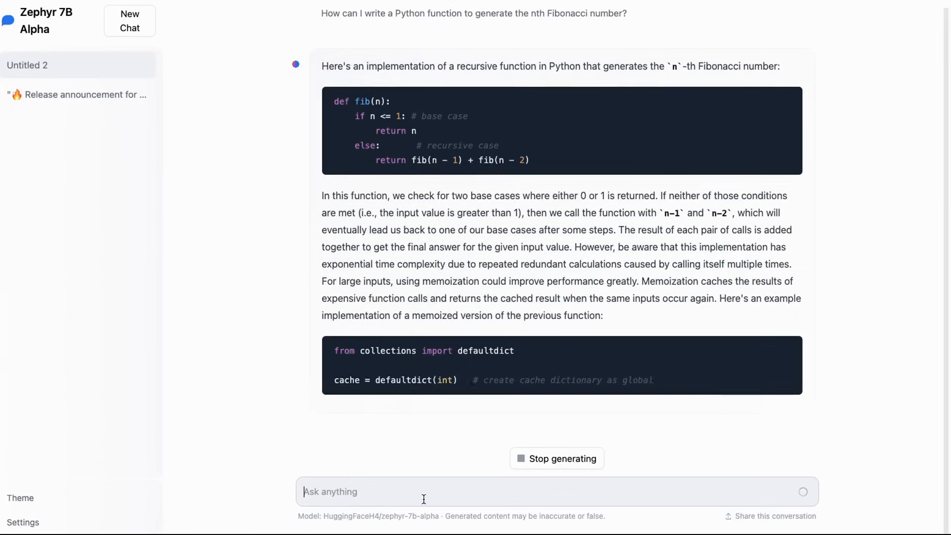
{"action": "scroll", "scroll_direction": "down", "scroll_amount": 3}
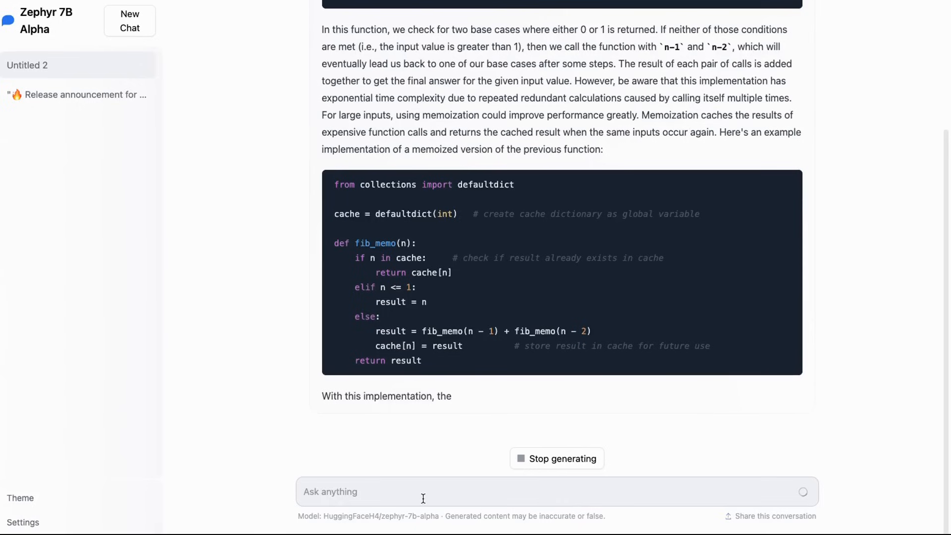
{"action": "scroll", "scroll_direction": "down", "scroll_amount": 3}
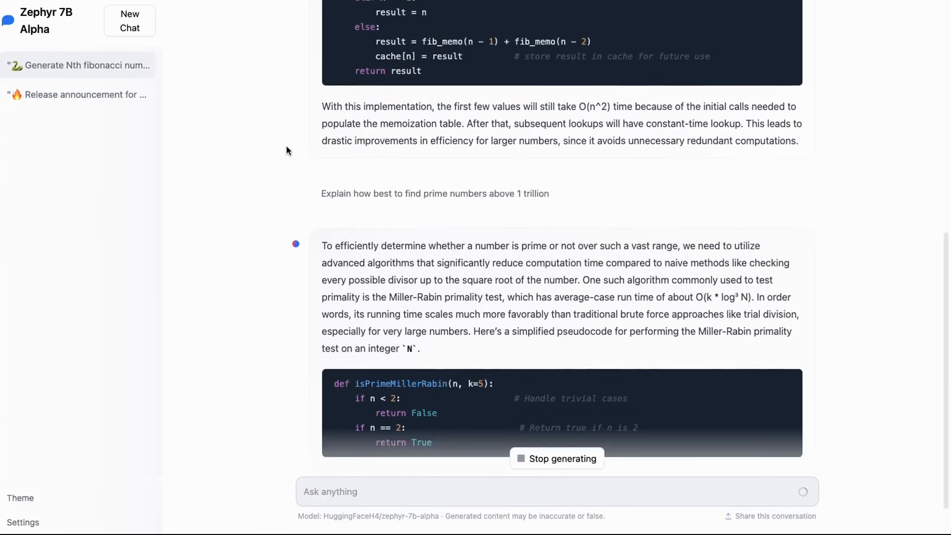
{"action": "scroll", "scroll_direction": "down", "scroll_amount": 3}
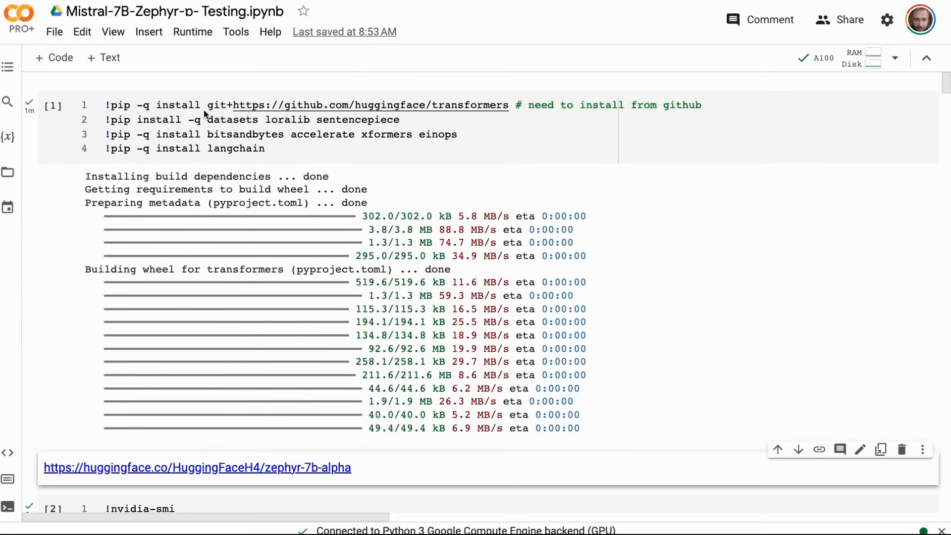
{"action": "mouse_move", "coordinate": [24, 190]}
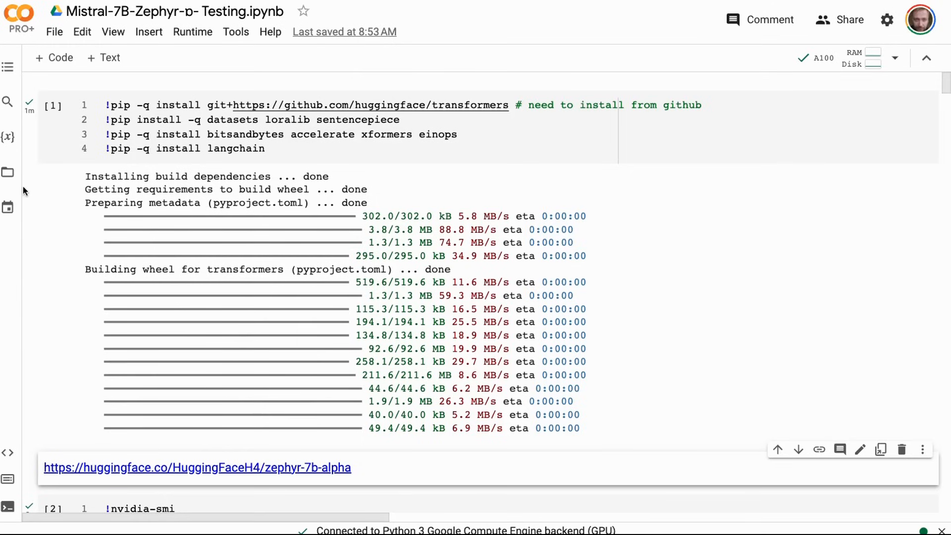
- Scroll the Colab notebook past install, nvidia-smi and model-loading cells to the chat template cell
{"action": "scroll", "scroll_direction": "down", "scroll_amount": 3}
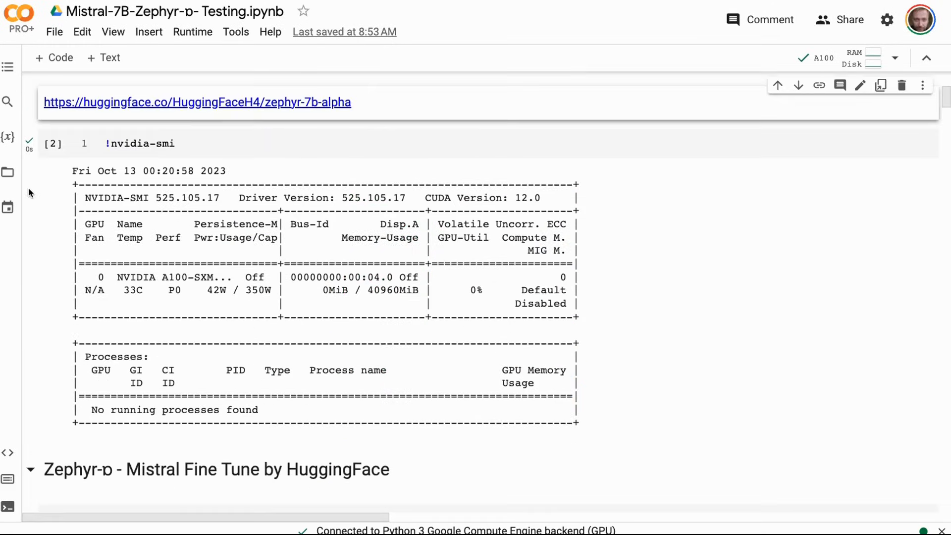
{"action": "scroll", "scroll_direction": "down", "scroll_amount": 3}
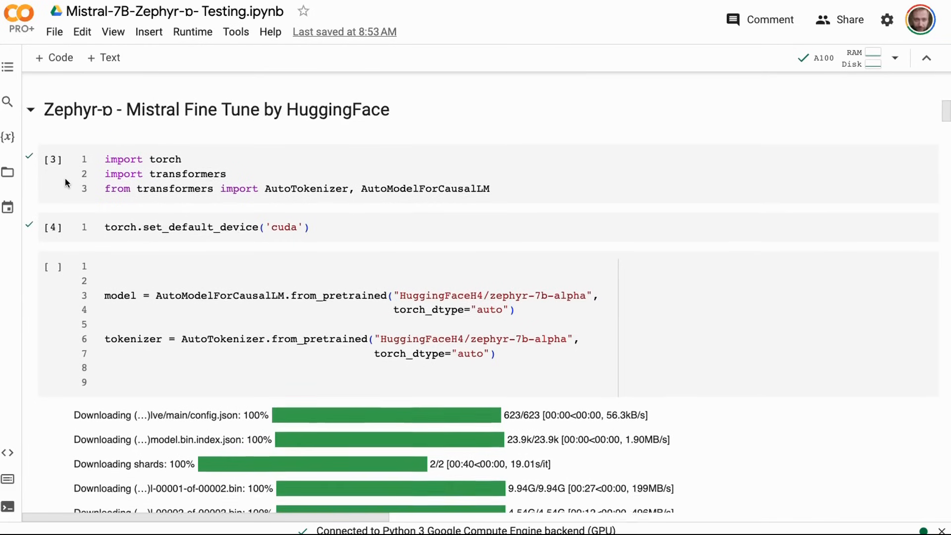
{"action": "scroll", "scroll_direction": "down", "scroll_amount": 3}
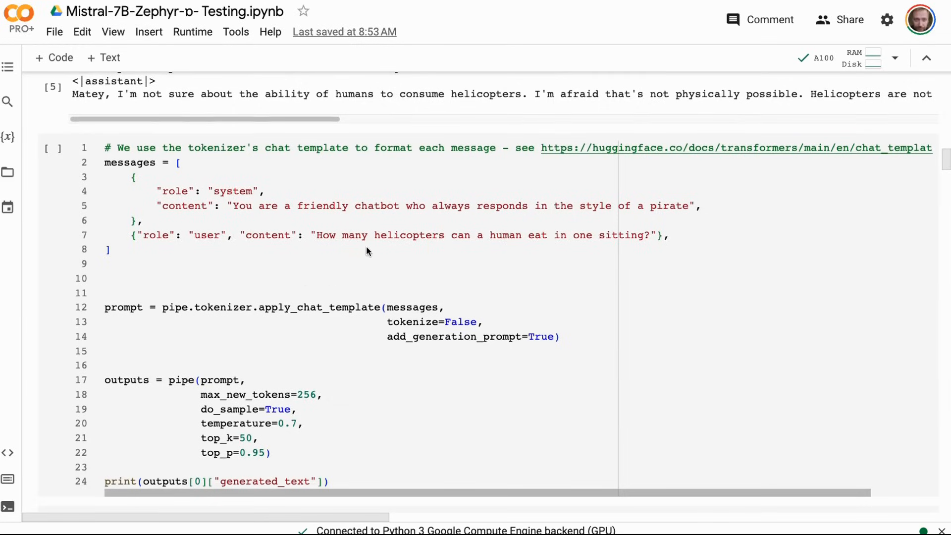
{"action": "mouse_move", "coordinate": [215, 157]}
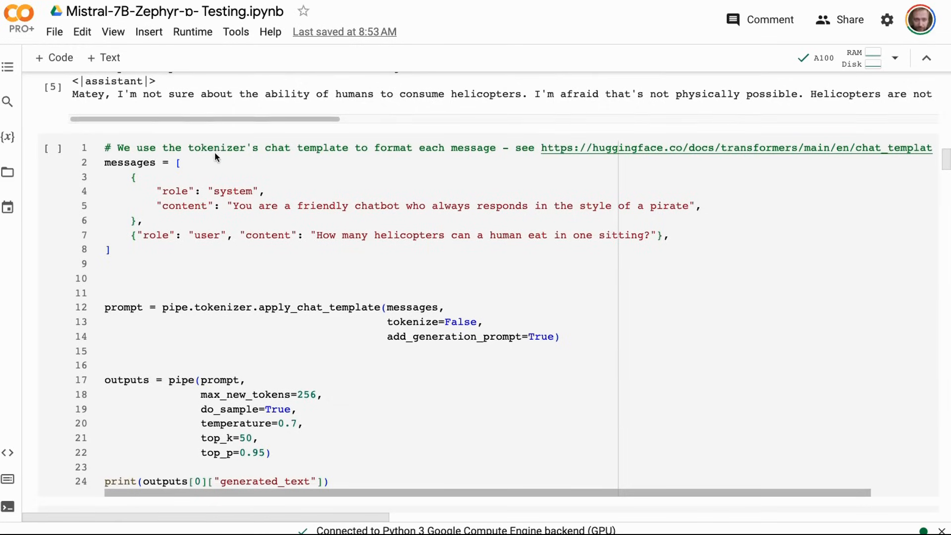
{"action": "mouse_move", "coordinate": [194, 174]}
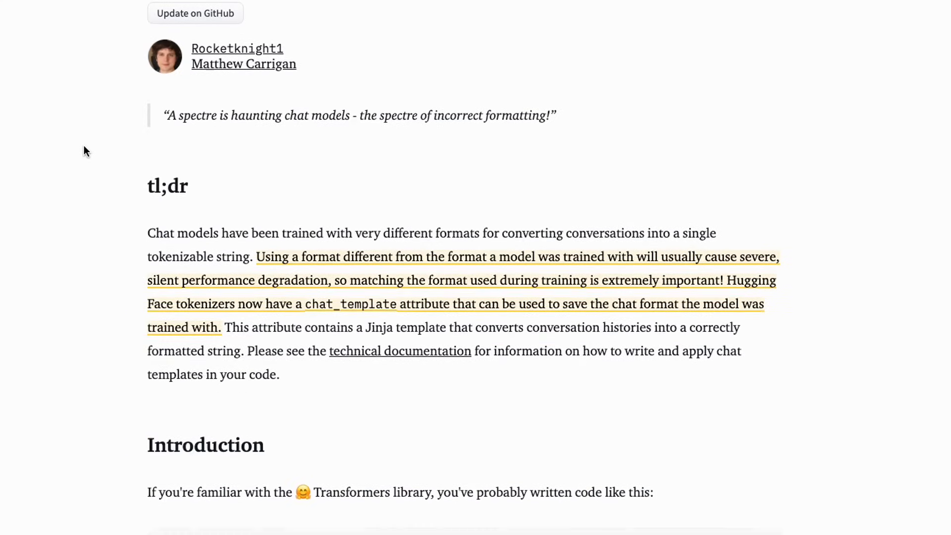
- Scroll the chat templates blog post from the tl;dr through the Introduction to the example chat
{"action": "scroll", "scroll_direction": "down", "scroll_amount": 3}
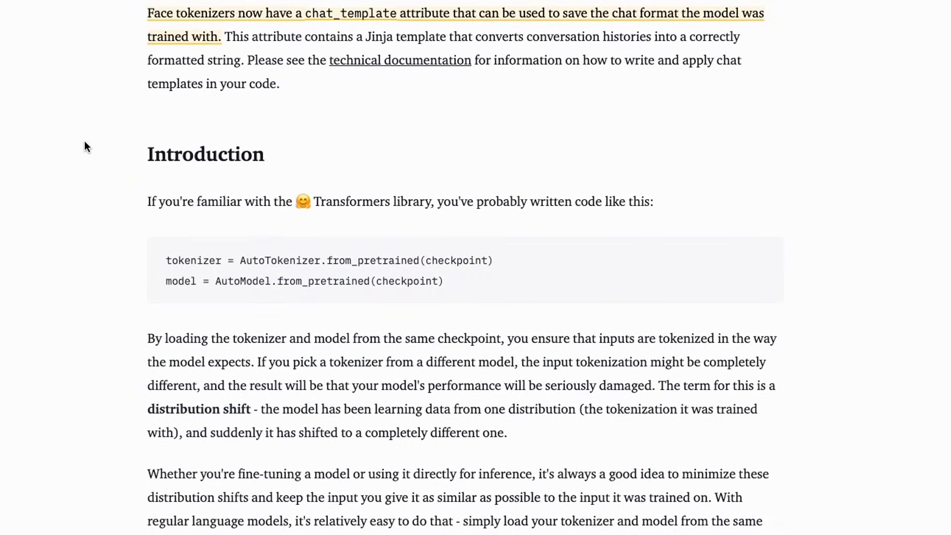
{"action": "scroll", "scroll_direction": "down", "scroll_amount": 3}
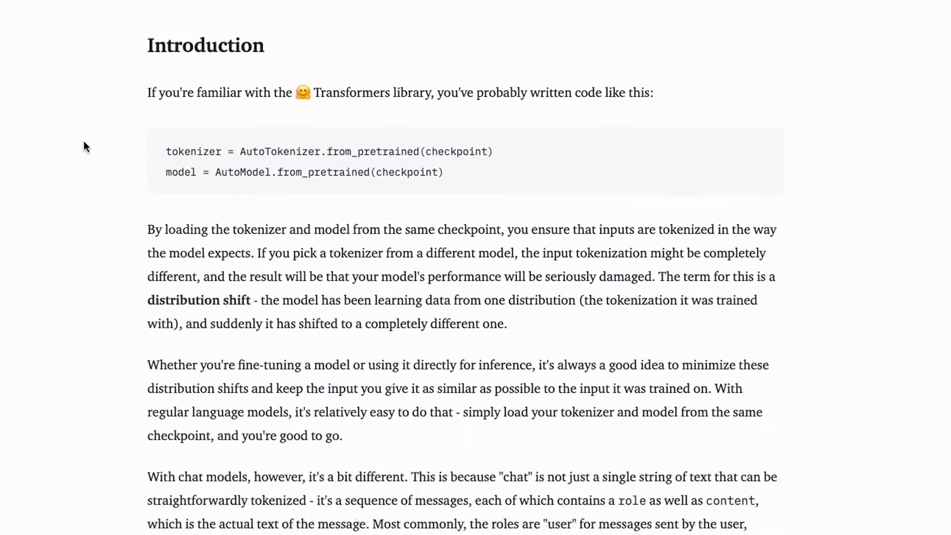
{"action": "scroll", "scroll_direction": "down", "scroll_amount": 3}
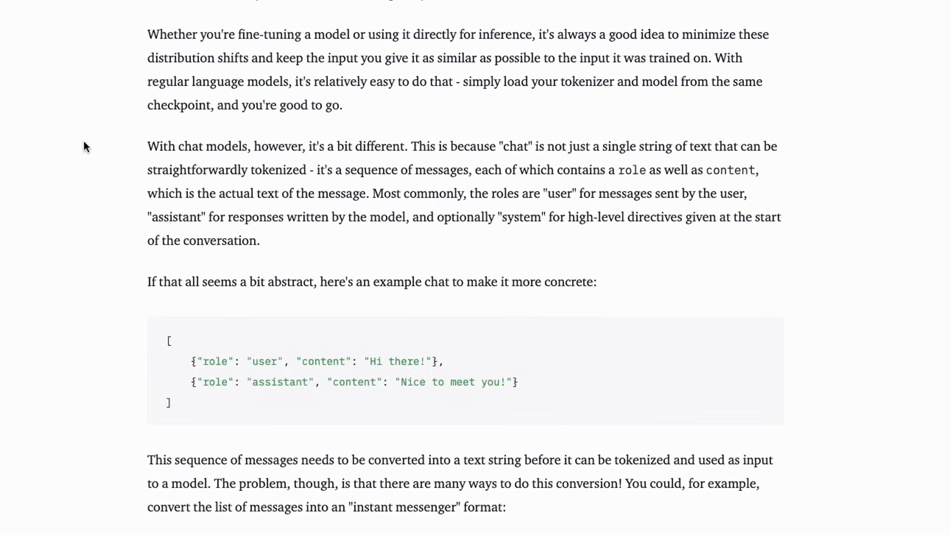
{"action": "scroll", "scroll_direction": "down", "scroll_amount": 3}
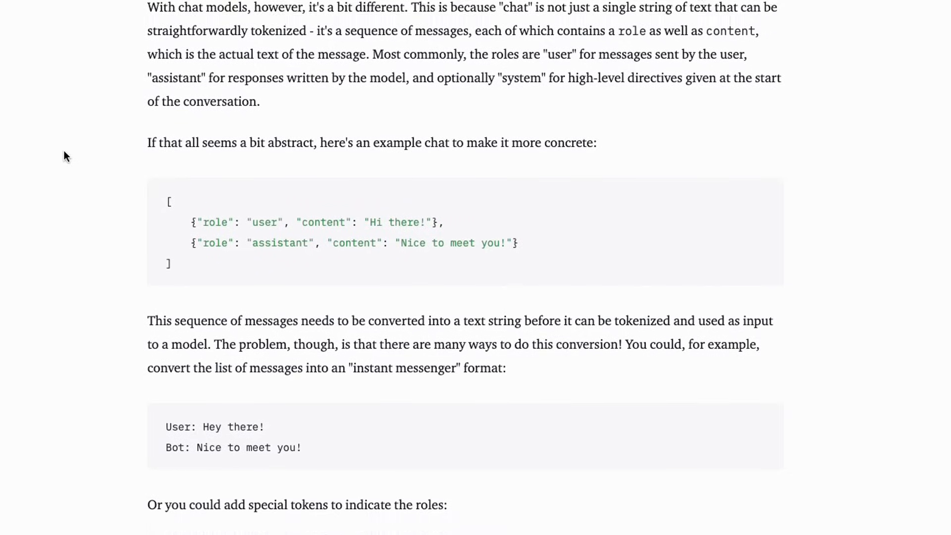
{"action": "scroll", "scroll_direction": "down", "scroll_amount": 3}
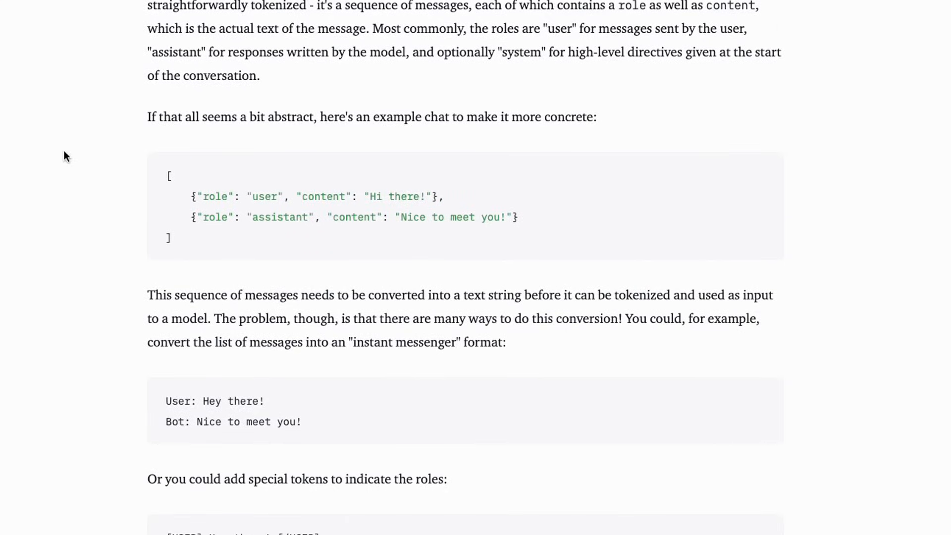
{"action": "scroll", "scroll_direction": "down", "scroll_amount": 3}
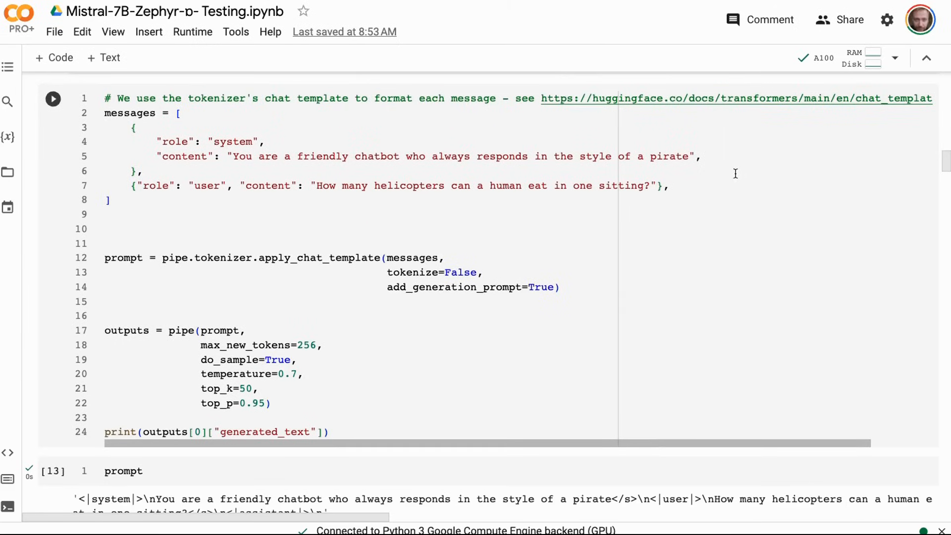
{"action": "mouse_move", "coordinate": [144, 245]}
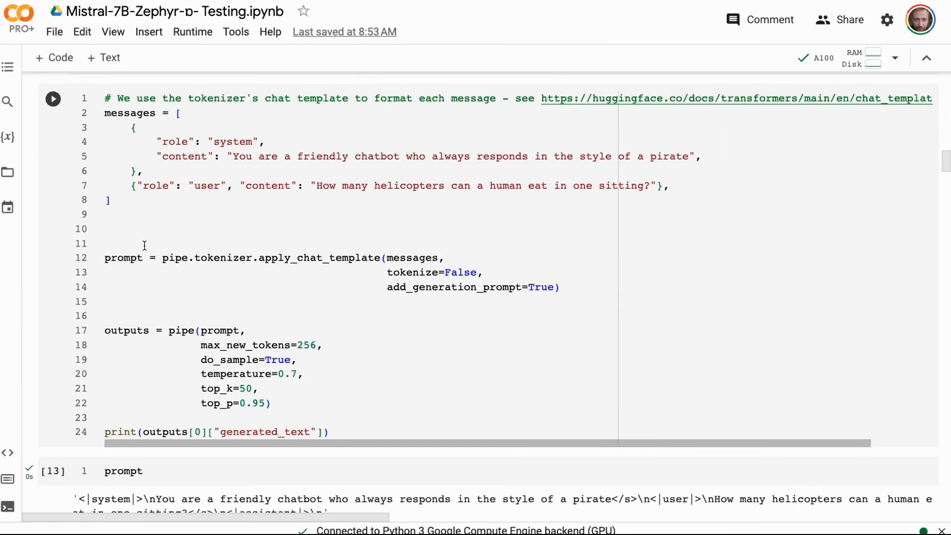
{"action": "mouse_move", "coordinate": [229, 254]}
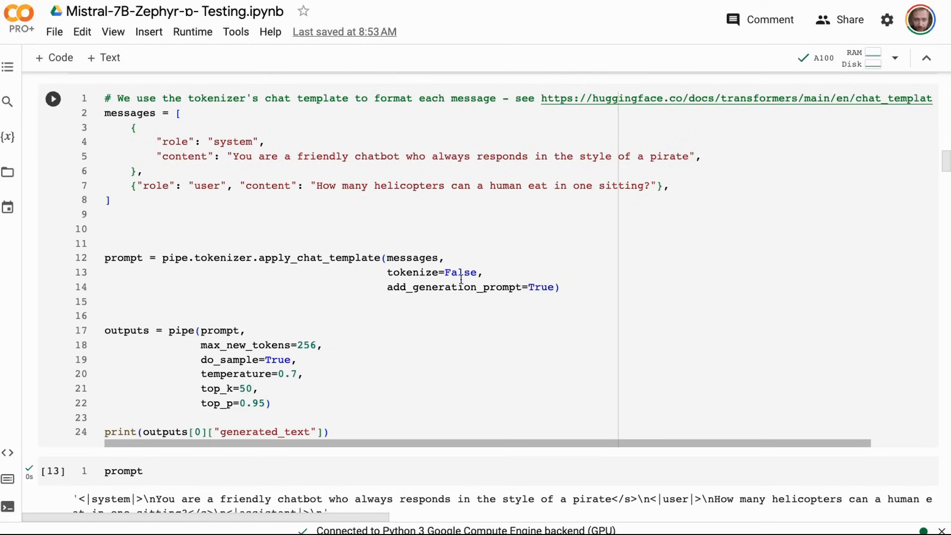
- Scroll below the chat template cell to the formatted prompt output and Prompt Format heading
{"action": "scroll", "scroll_direction": "down", "scroll_amount": 3}
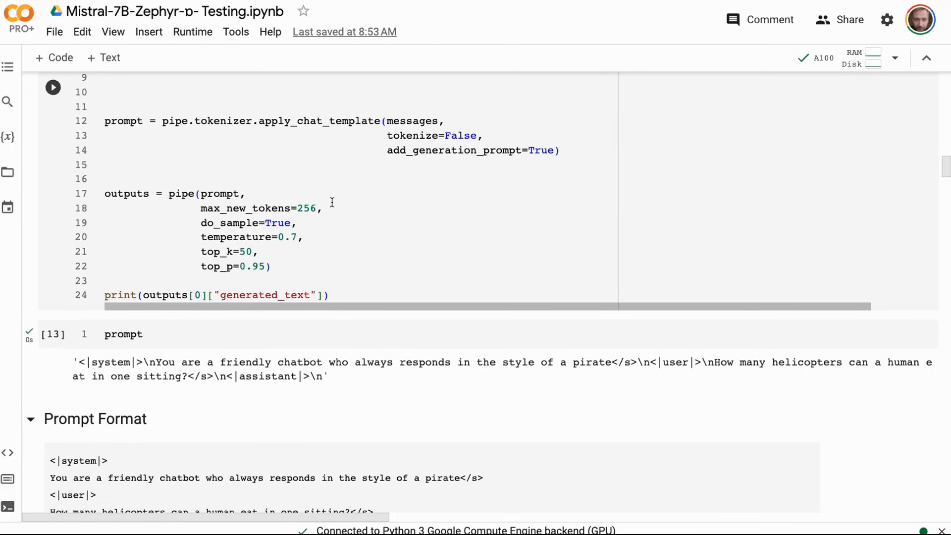
{"action": "mouse_move", "coordinate": [305, 180]}
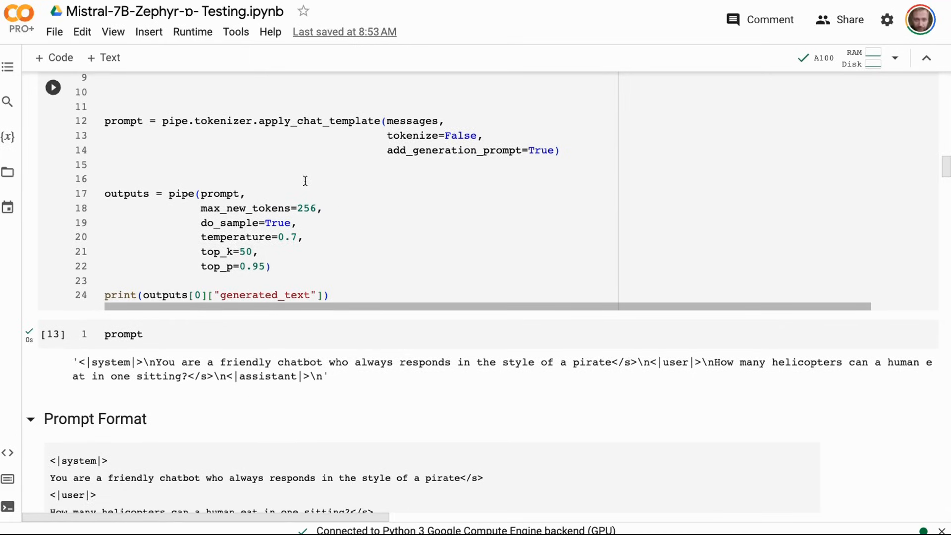
- Scroll past the generate() helper to the CodeGen print_prime output and detect_prime cell
{"action": "scroll", "scroll_direction": "down", "scroll_amount": 3}
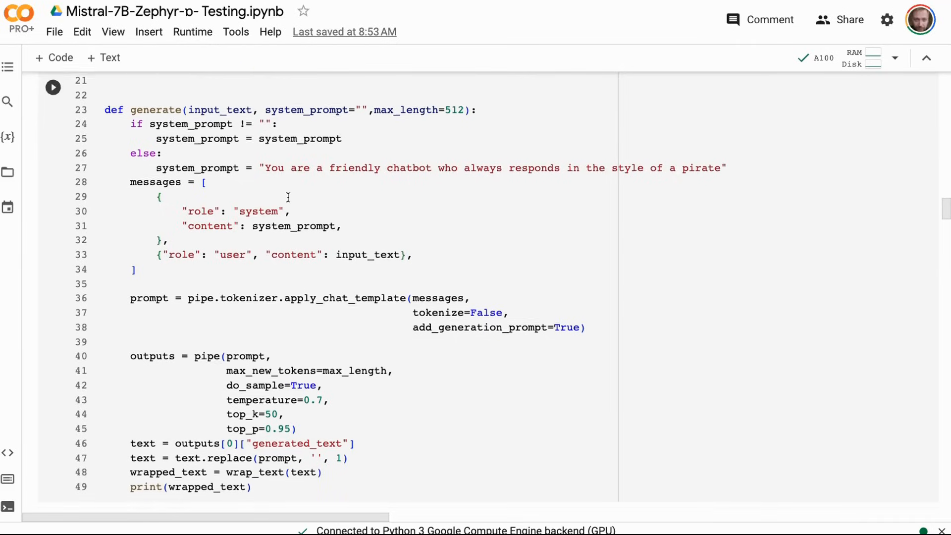
{"action": "scroll", "scroll_direction": "down", "scroll_amount": 3}
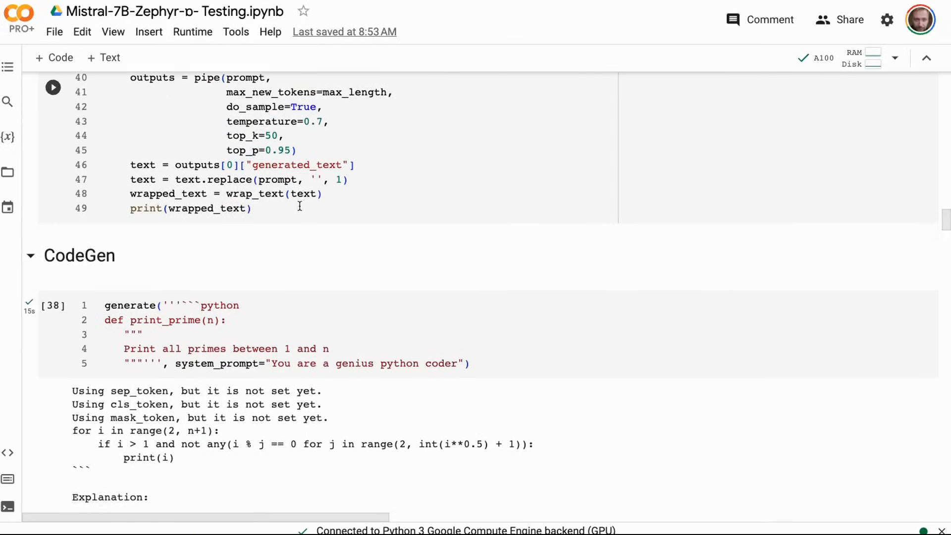
{"action": "scroll", "scroll_direction": "down", "scroll_amount": 3}
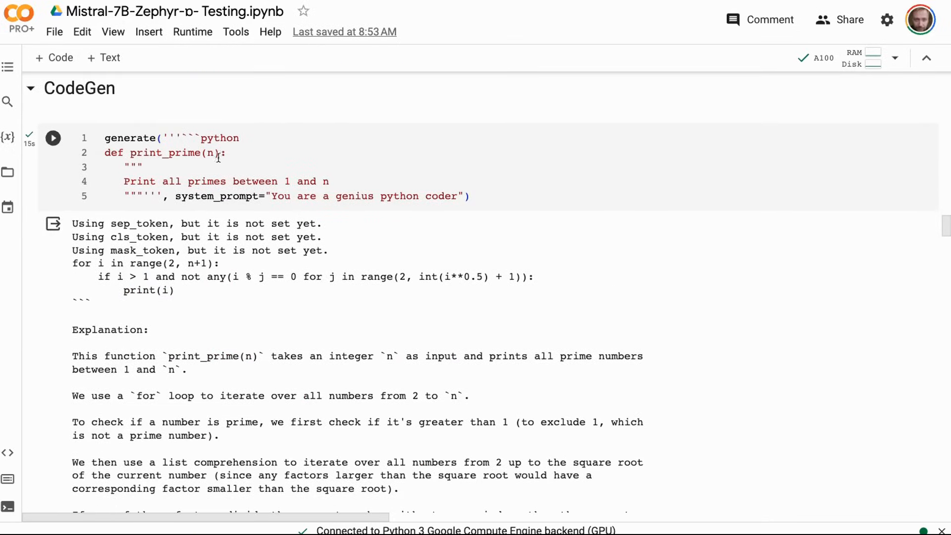
{"action": "scroll", "scroll_direction": "down", "scroll_amount": 3}
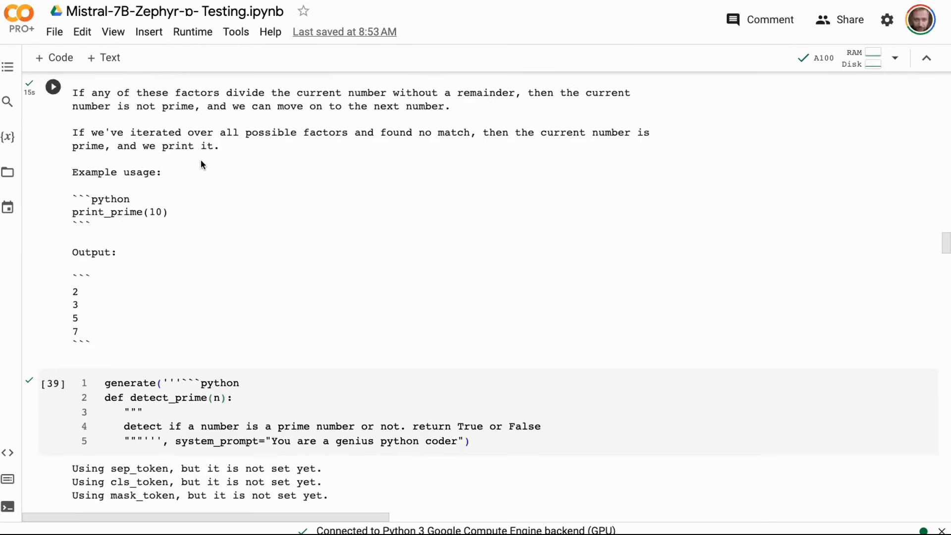
- Scroll to the Llama, Vicuna and Alpaca comparison output and the generated email
{"action": "scroll", "scroll_direction": "down", "scroll_amount": 3}
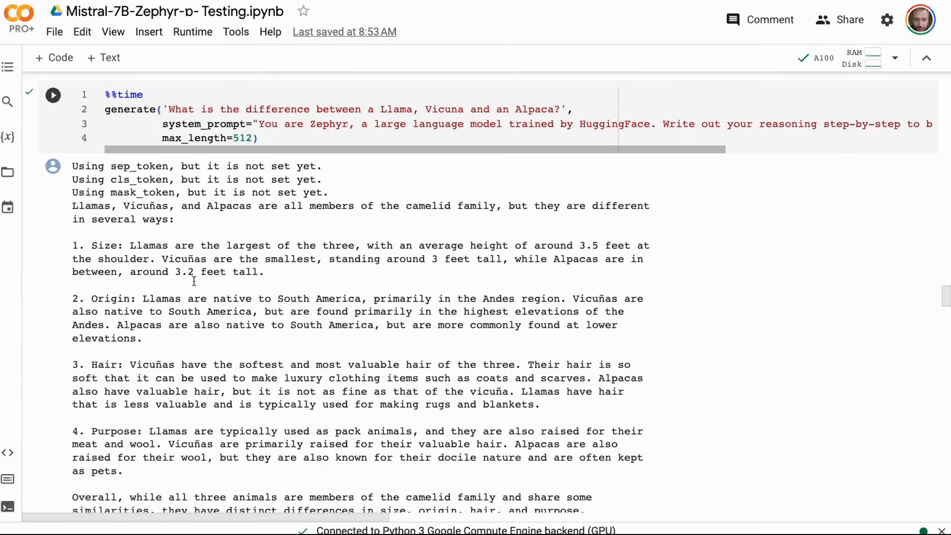
{"action": "mouse_move", "coordinate": [181, 233]}
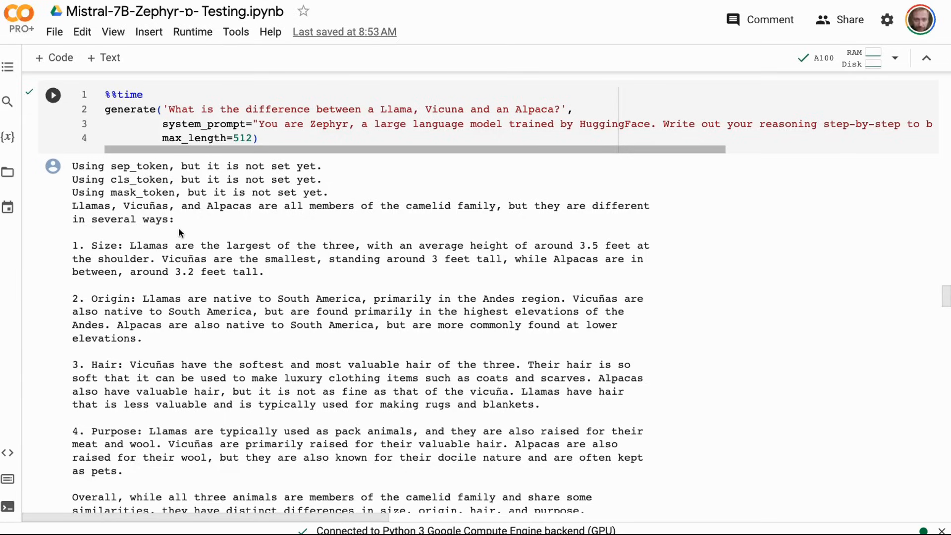
{"action": "mouse_move", "coordinate": [111, 233]}
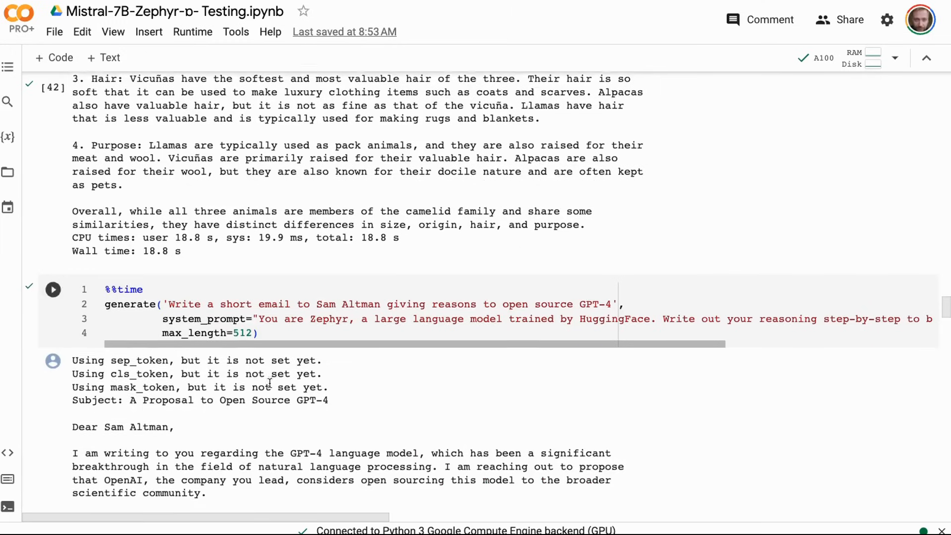
{"action": "scroll", "scroll_direction": "down", "scroll_amount": 3}
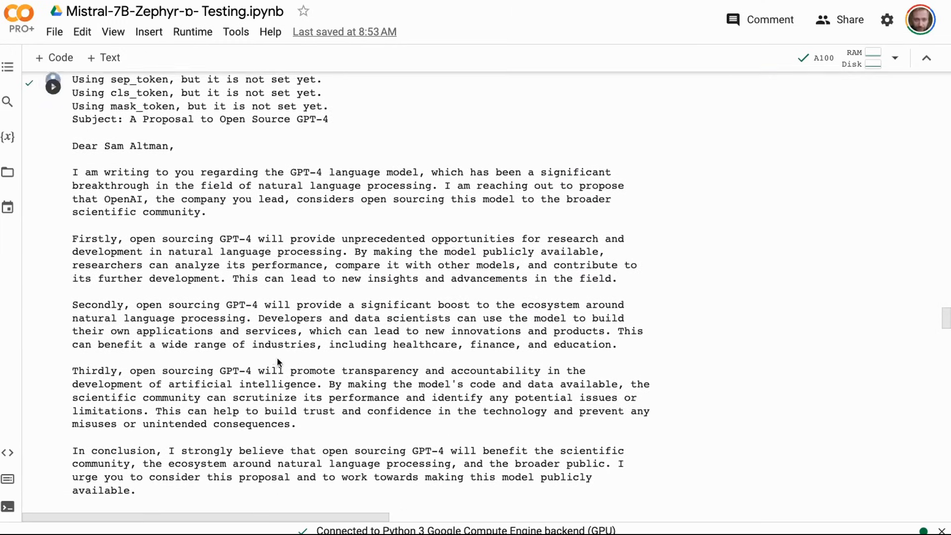
{"action": "scroll", "scroll_direction": "down", "scroll_amount": 3}
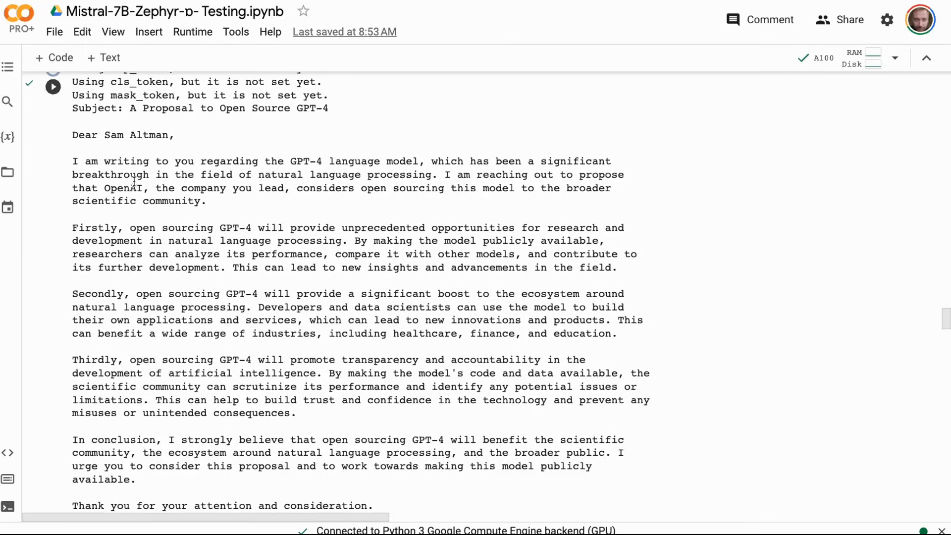
{"action": "mouse_move", "coordinate": [114, 341]}
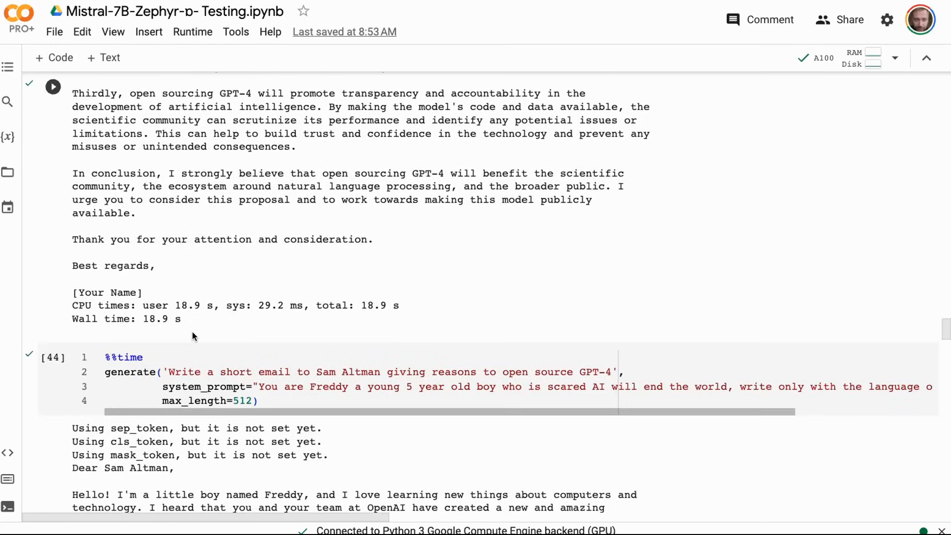
{"action": "scroll", "scroll_direction": "down", "scroll_amount": 3}
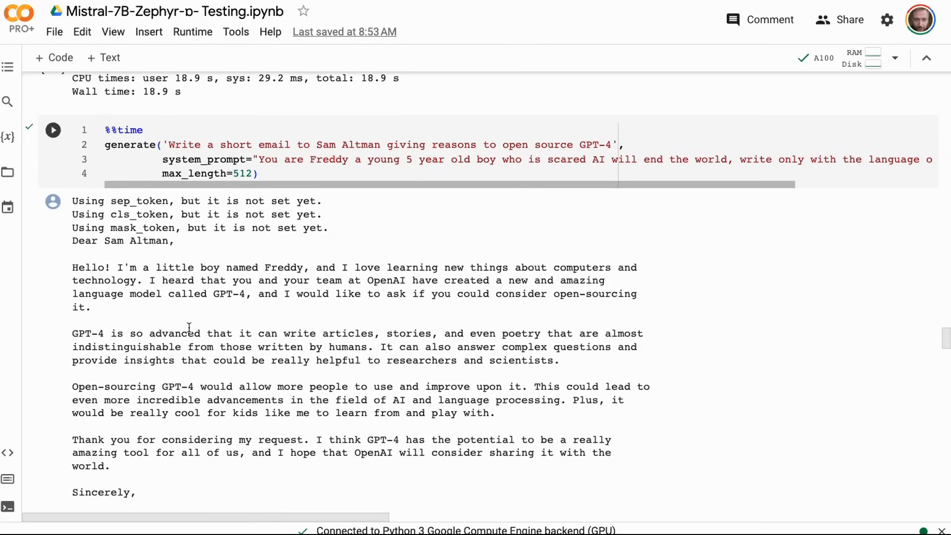
{"action": "scroll", "scroll_direction": "down", "scroll_amount": 3}
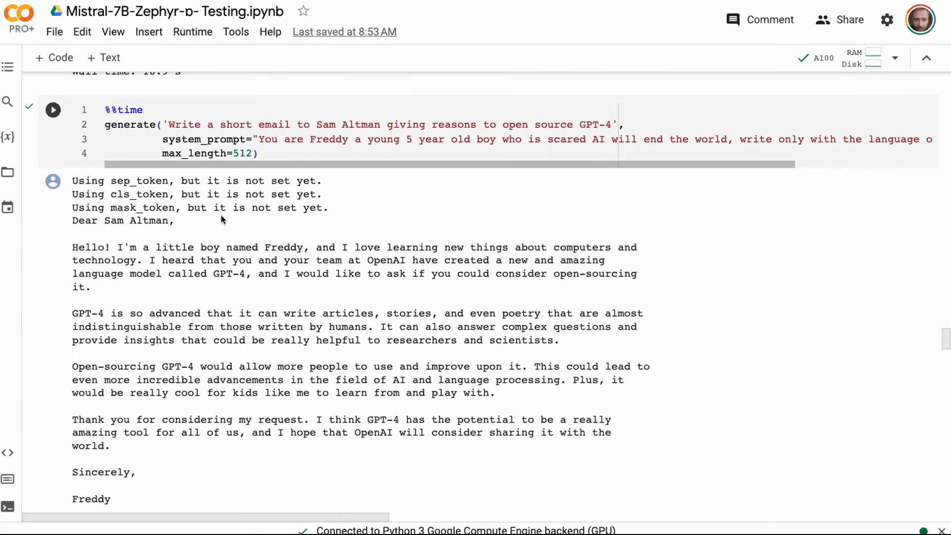
{"action": "scroll", "scroll_direction": "down", "scroll_amount": 3}
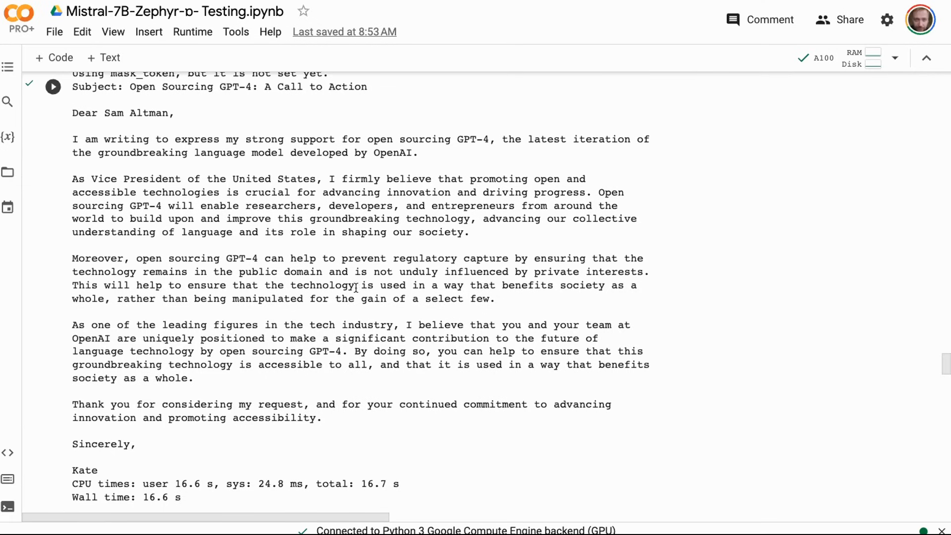
{"action": "scroll", "scroll_direction": "down", "scroll_amount": 3}
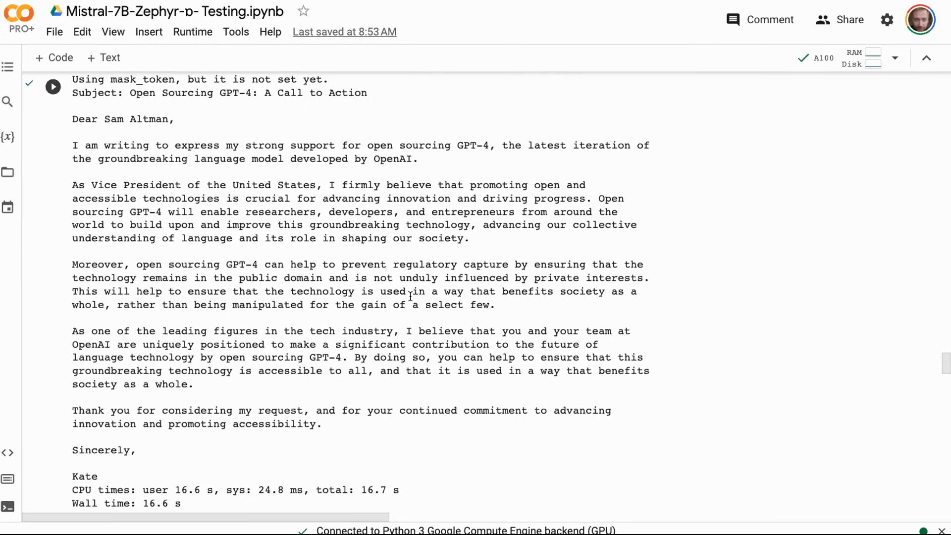
{"action": "scroll", "scroll_direction": "down", "scroll_amount": 3}
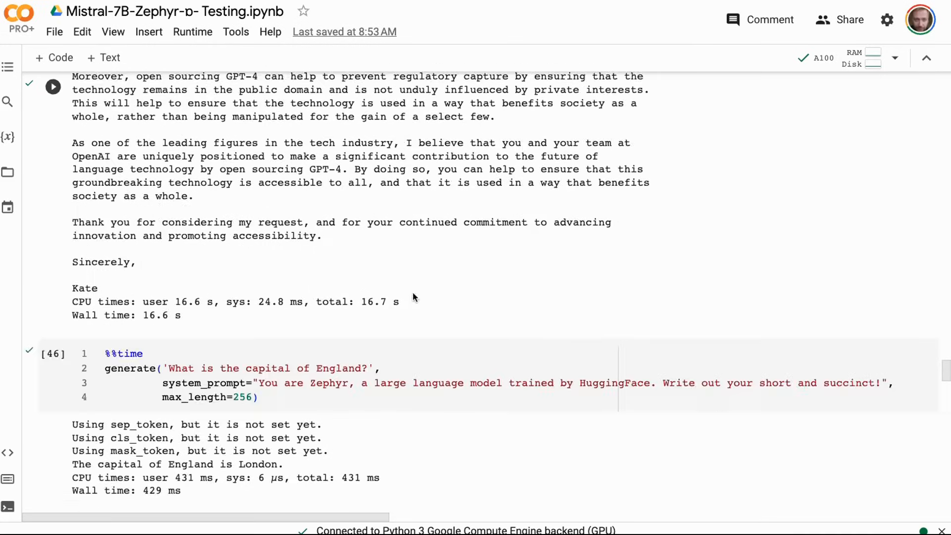
{"action": "scroll", "scroll_direction": "down", "scroll_amount": 3}
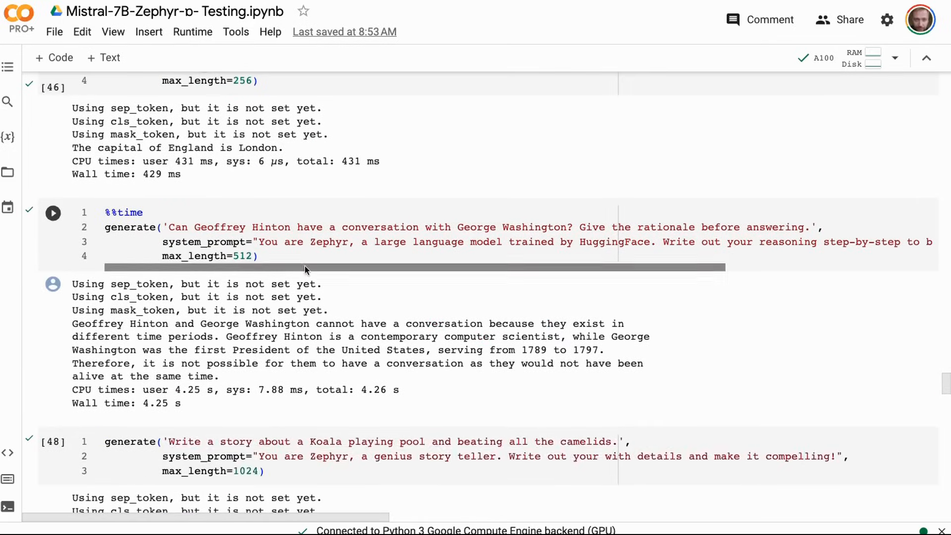
{"action": "scroll", "scroll_direction": "down", "scroll_amount": 3}
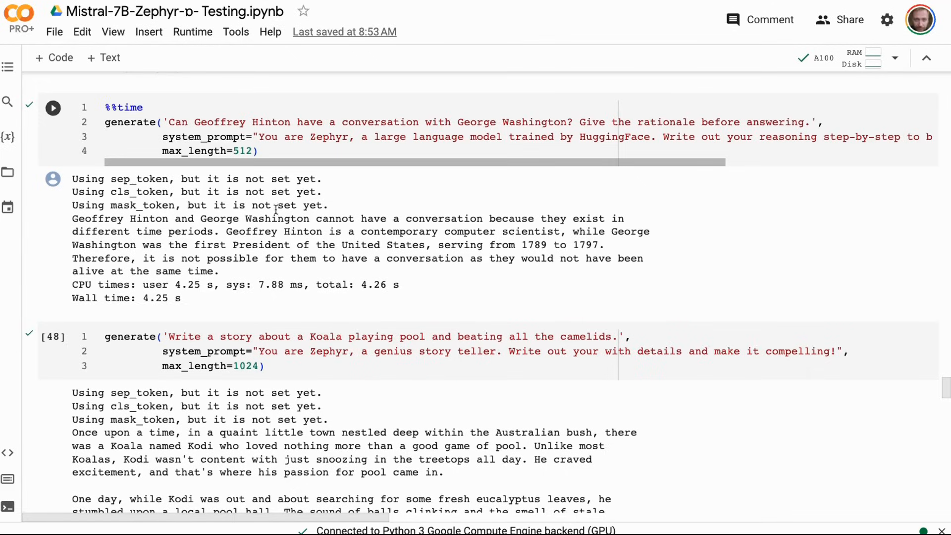
{"action": "mouse_move", "coordinate": [205, 219]}
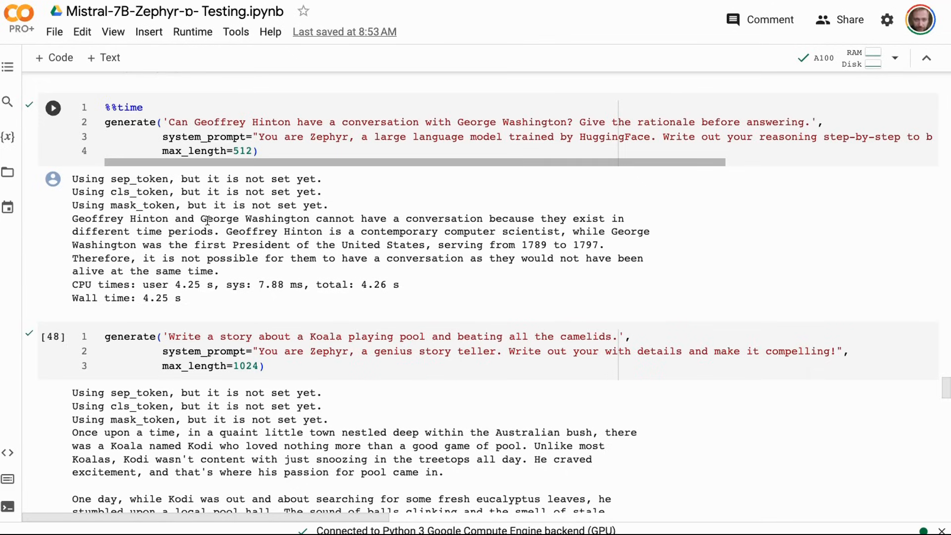
{"action": "mouse_move", "coordinate": [521, 213]}
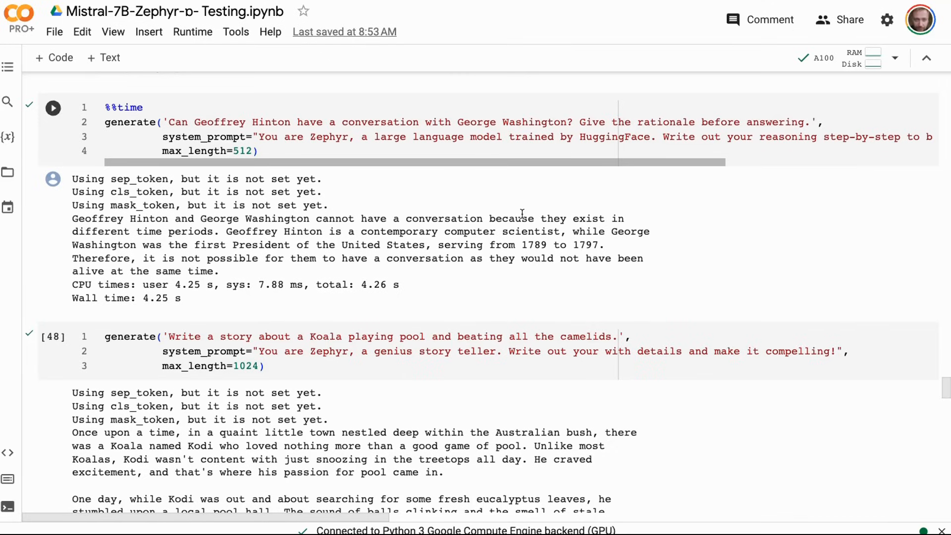
{"action": "scroll", "scroll_direction": "down", "scroll_amount": 3}
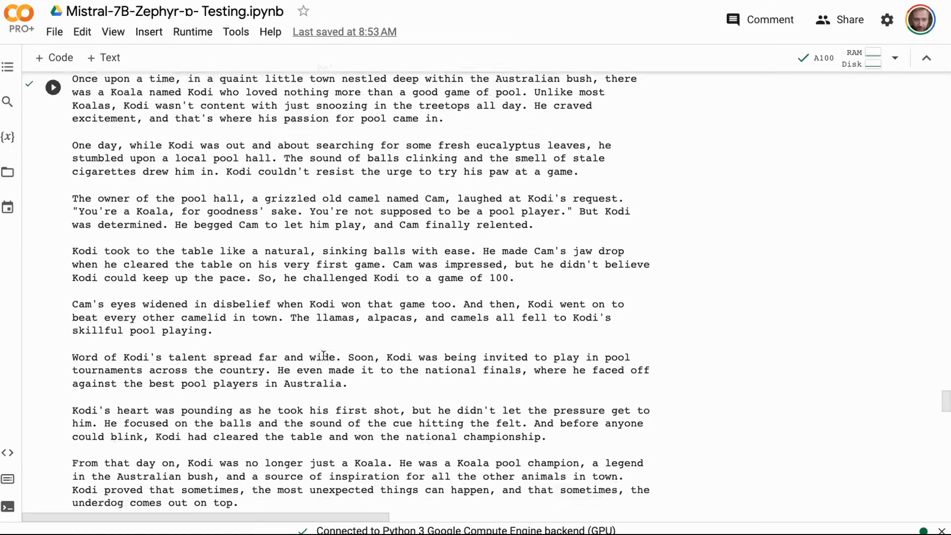
{"action": "scroll", "scroll_direction": "down", "scroll_amount": 3}
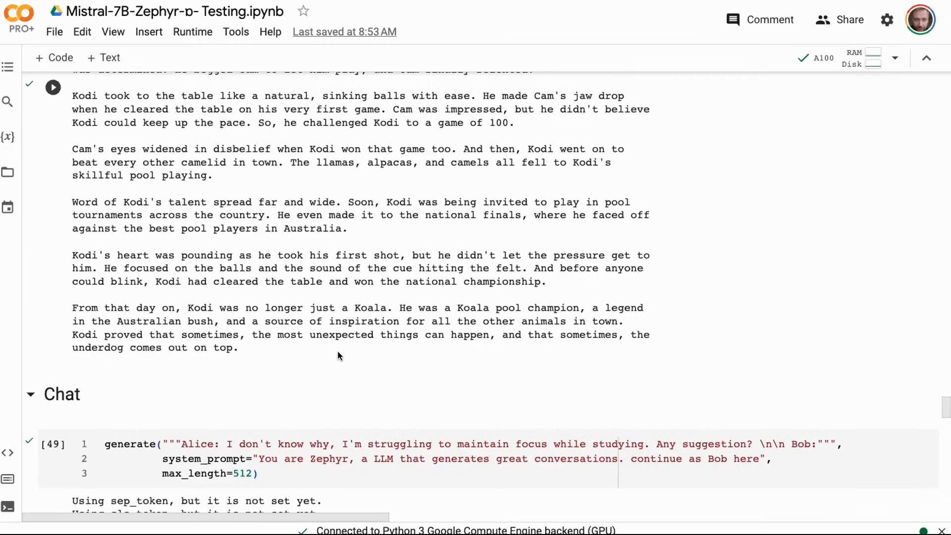
{"action": "scroll", "scroll_direction": "down", "scroll_amount": 3}
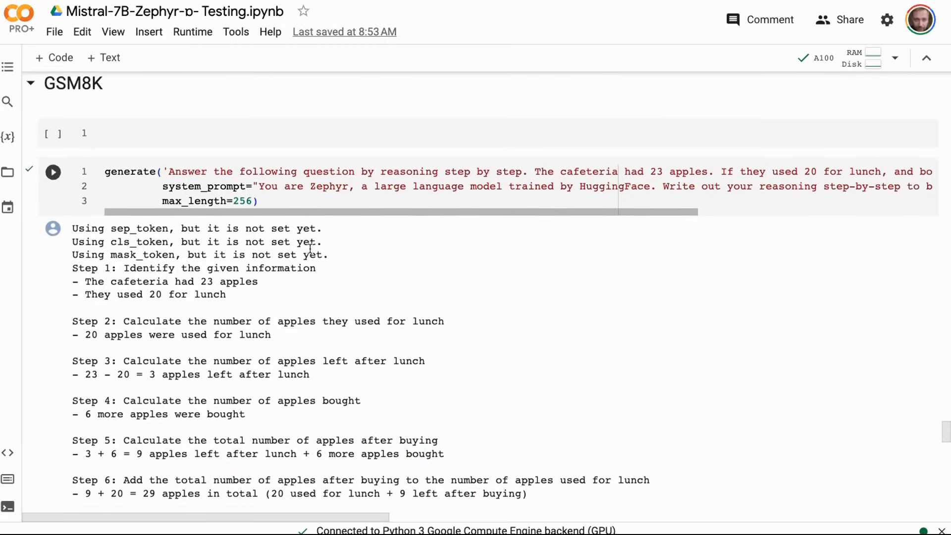
{"action": "scroll", "scroll_direction": "down", "scroll_amount": 3}
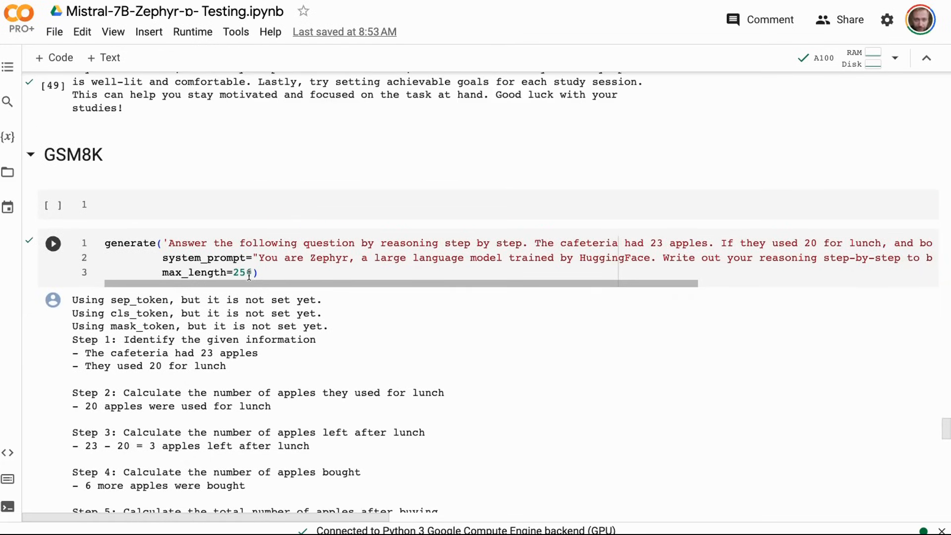
{"action": "scroll", "scroll_direction": "down", "scroll_amount": 3}
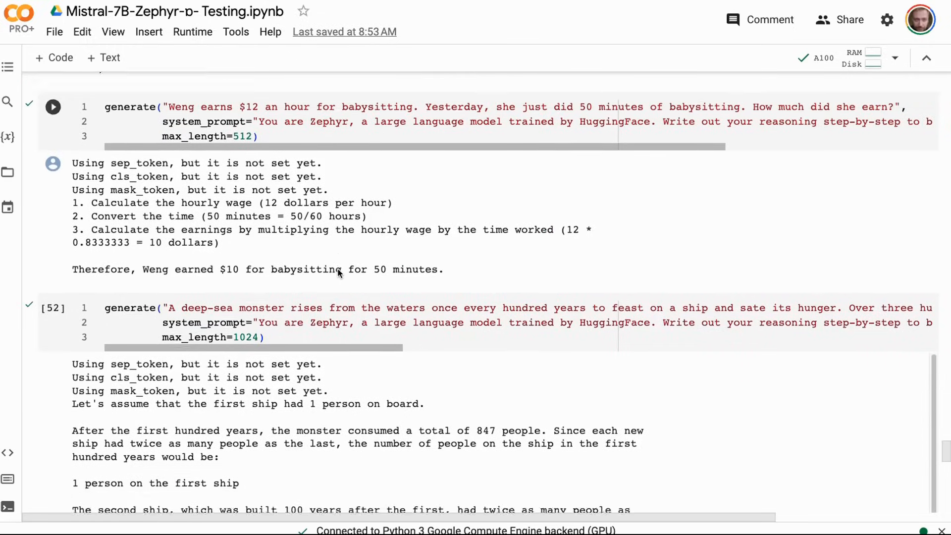
{"action": "scroll", "scroll_direction": "down", "scroll_amount": 3}
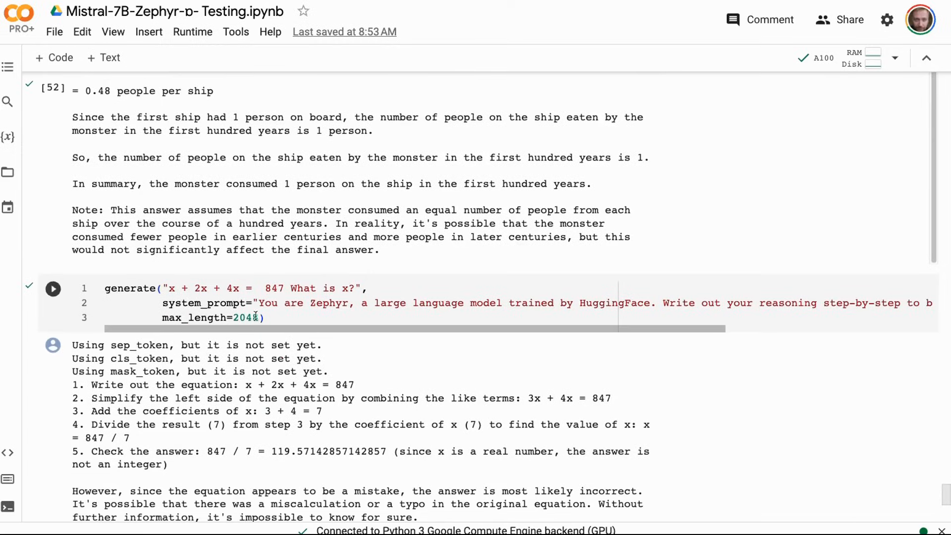
{"action": "scroll", "scroll_direction": "down", "scroll_amount": 3}
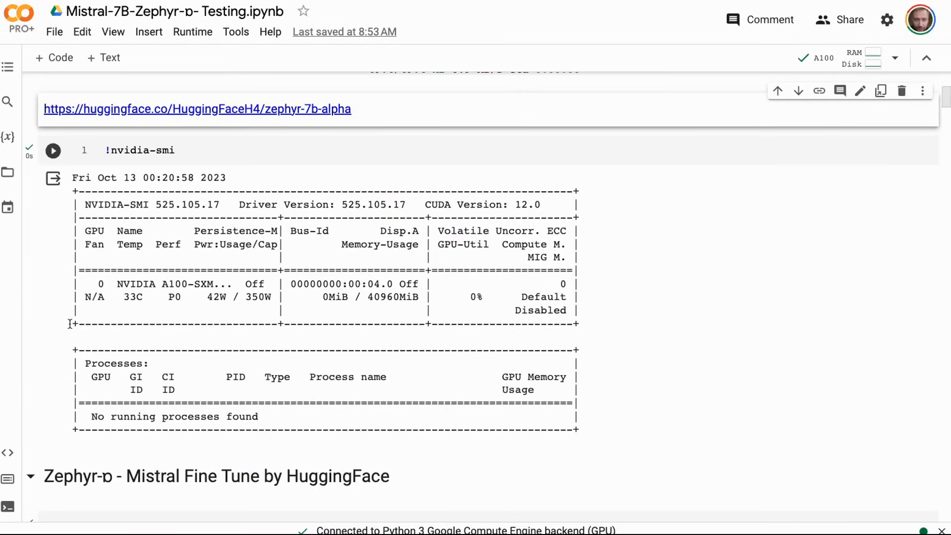
- Switch from the Colab setup cells to the Zephyr 7B Alpha HuggingChat page's Ask anything box
{"action": "scroll", "scroll_direction": "down", "scroll_amount": 3}
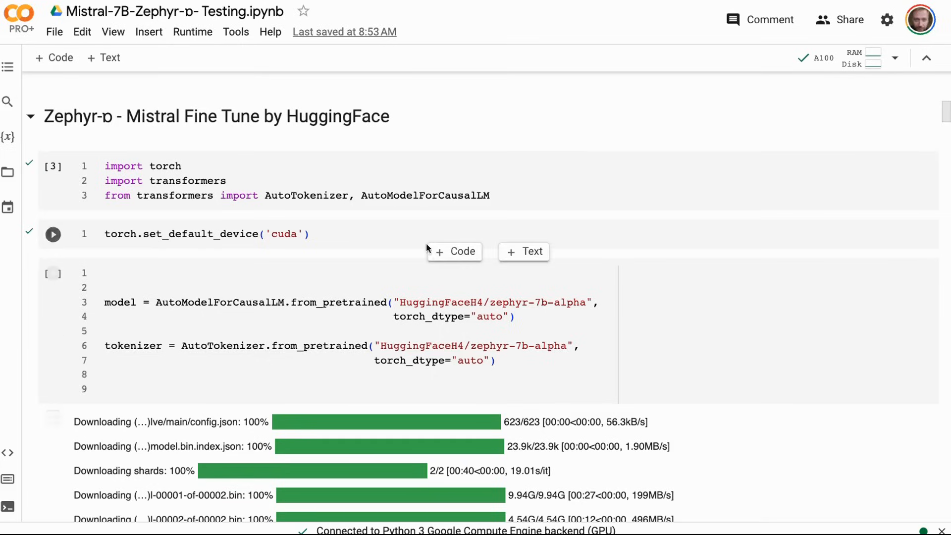
{"action": "left_click", "coordinate": [52, 235]}
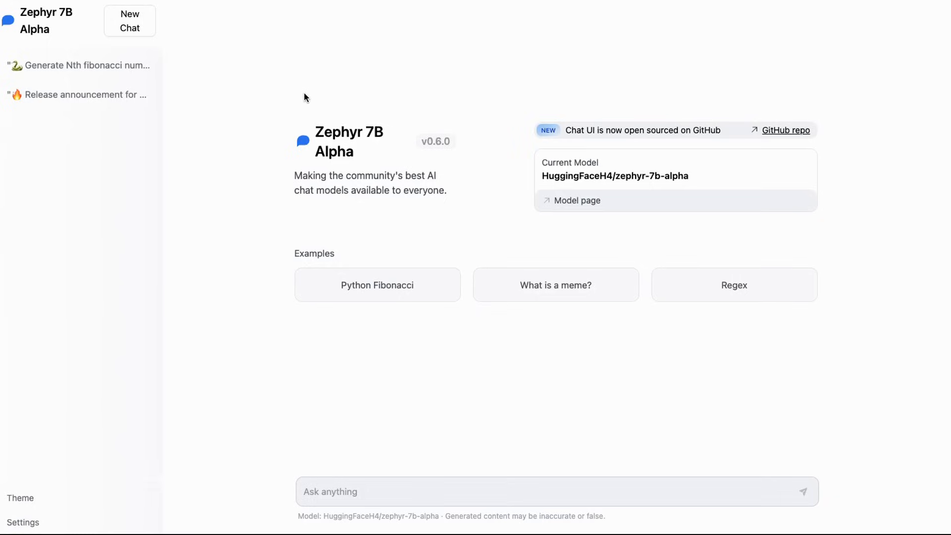
{"action": "left_click", "coordinate": [303, 491]}
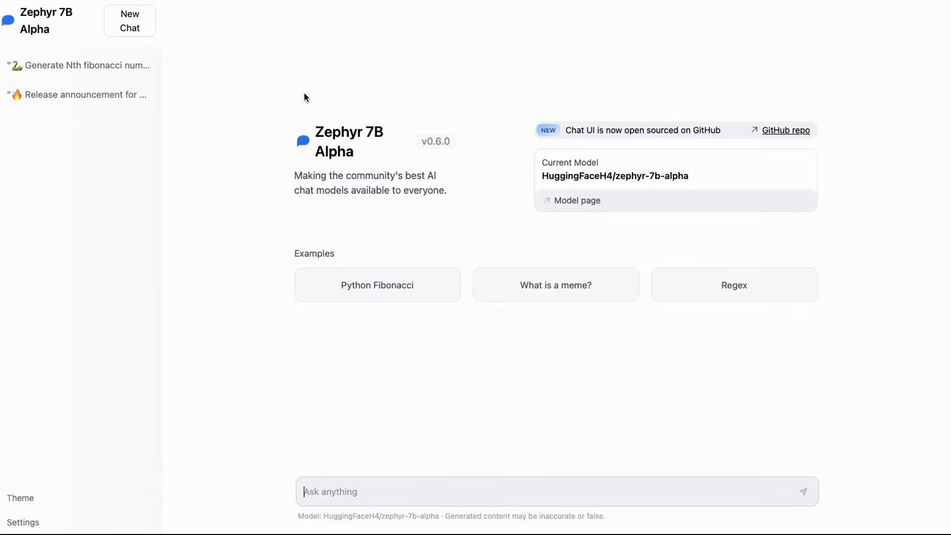